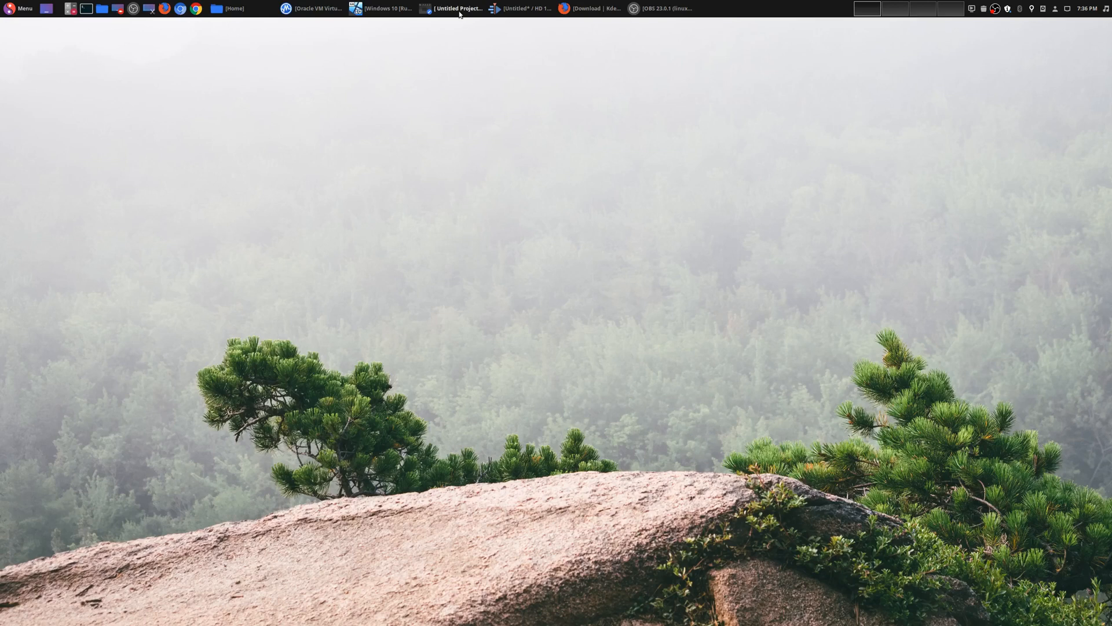
# Bring up the OpenShot project window, then switch to Software Manager.
pyautogui.click(456, 9)
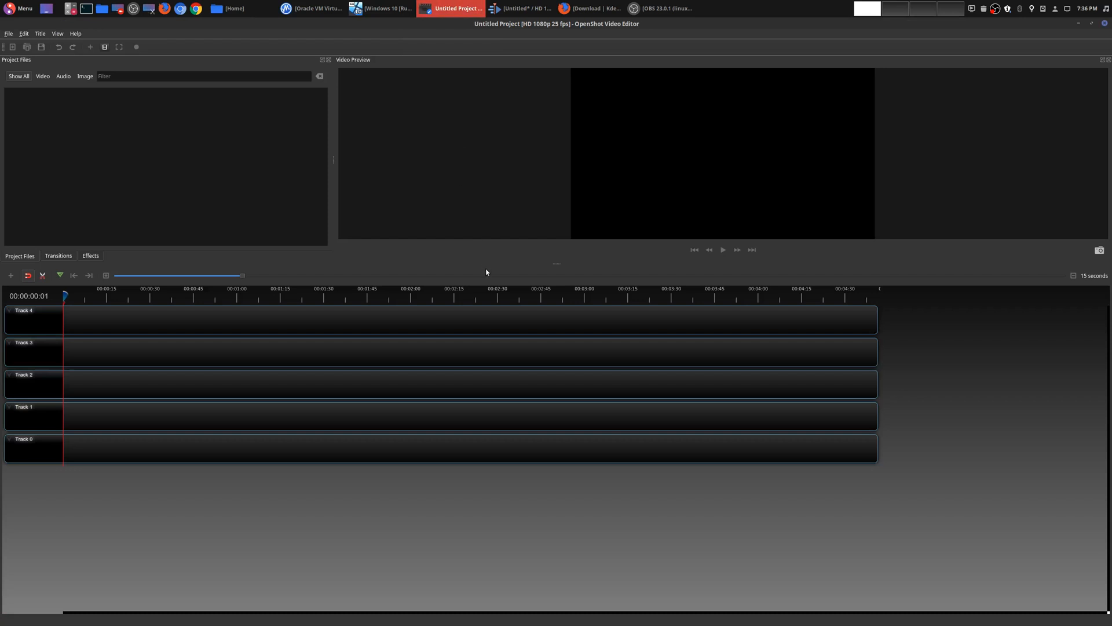
pyautogui.moveTo(563, 112)
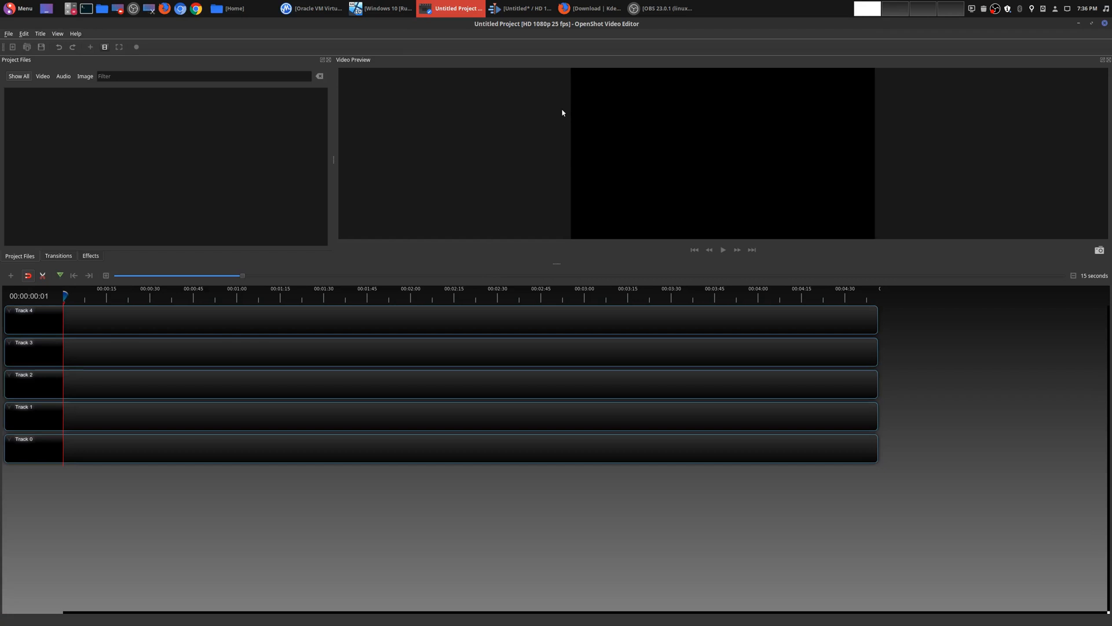
pyautogui.moveTo(576, 164)
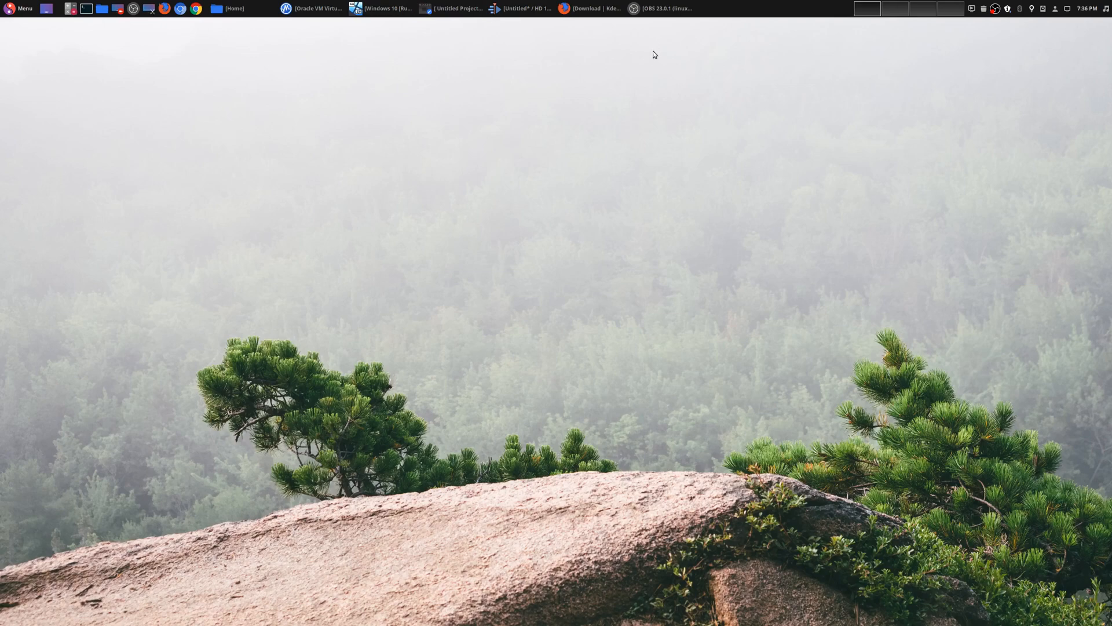
pyautogui.click(518, 8)
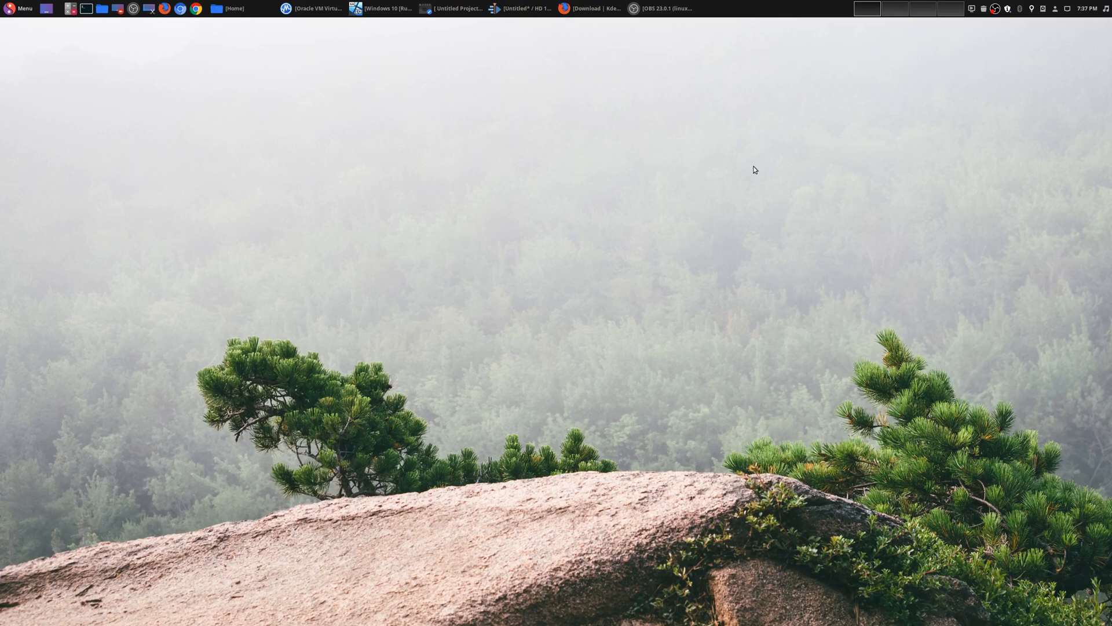
pyautogui.moveTo(805, 549)
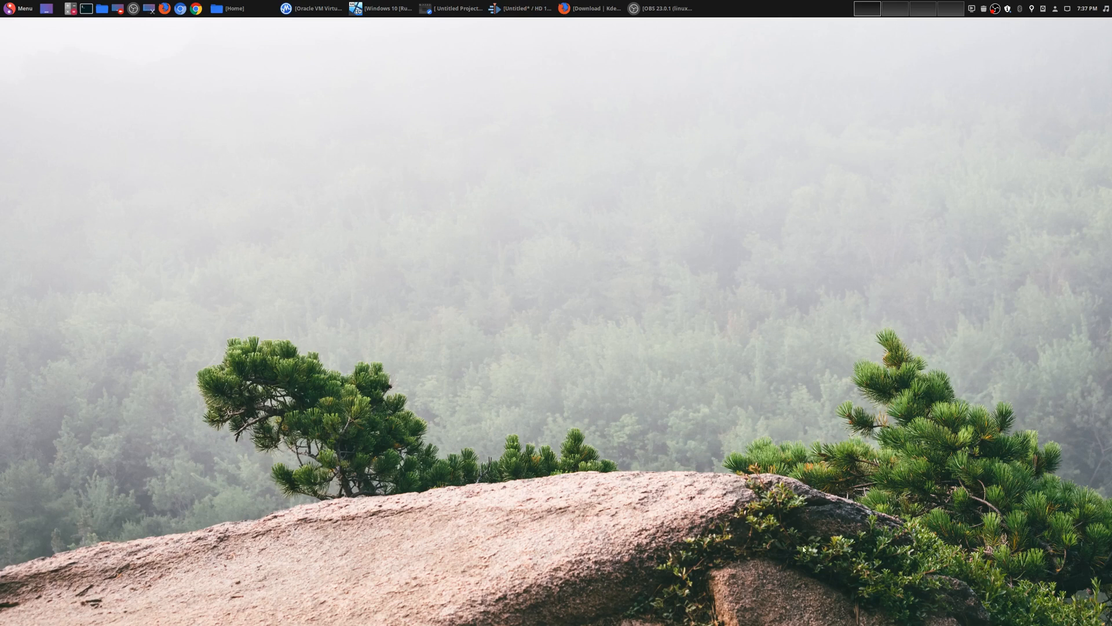
pyautogui.click(19, 9)
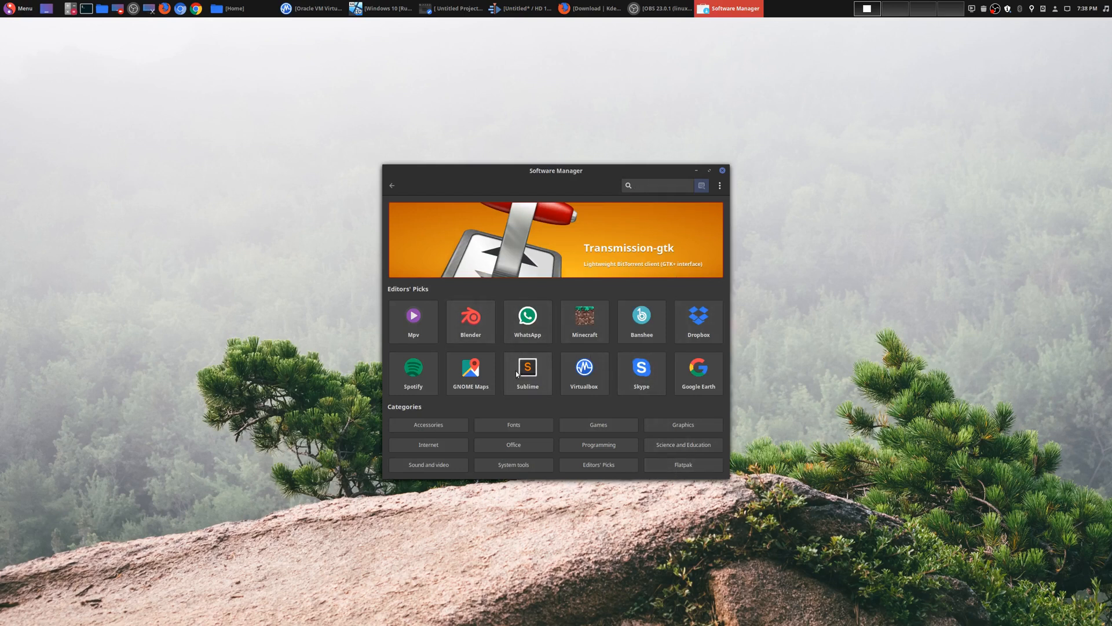
# Browse the Flatpak category to Kdenlive's package page showing version 18.08.1 installed.
pyautogui.click(681, 464)
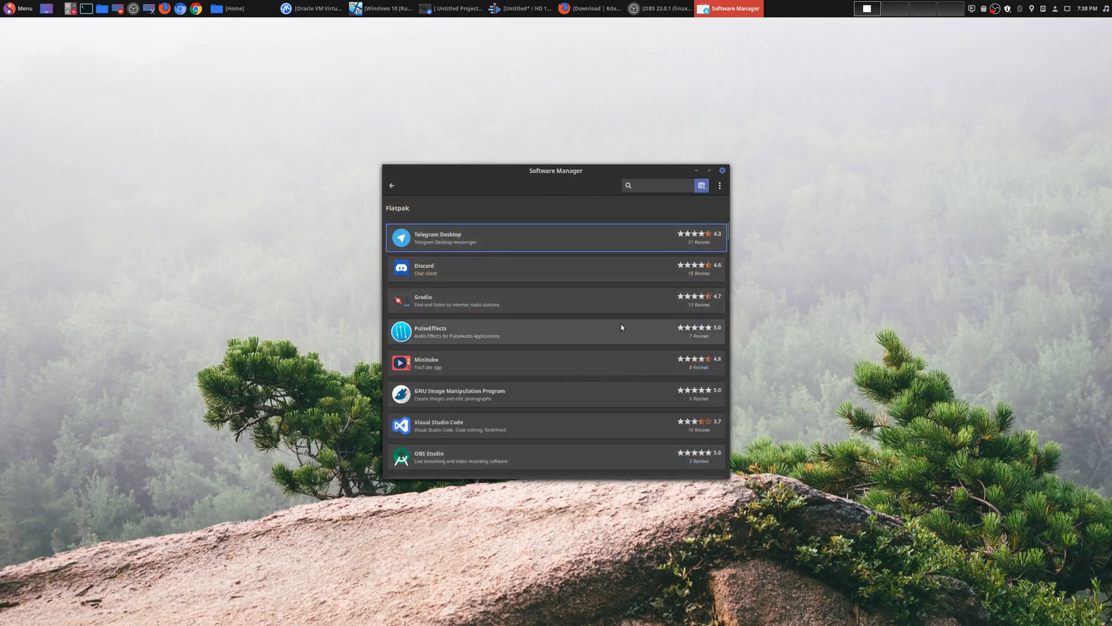
pyautogui.scroll(-3)
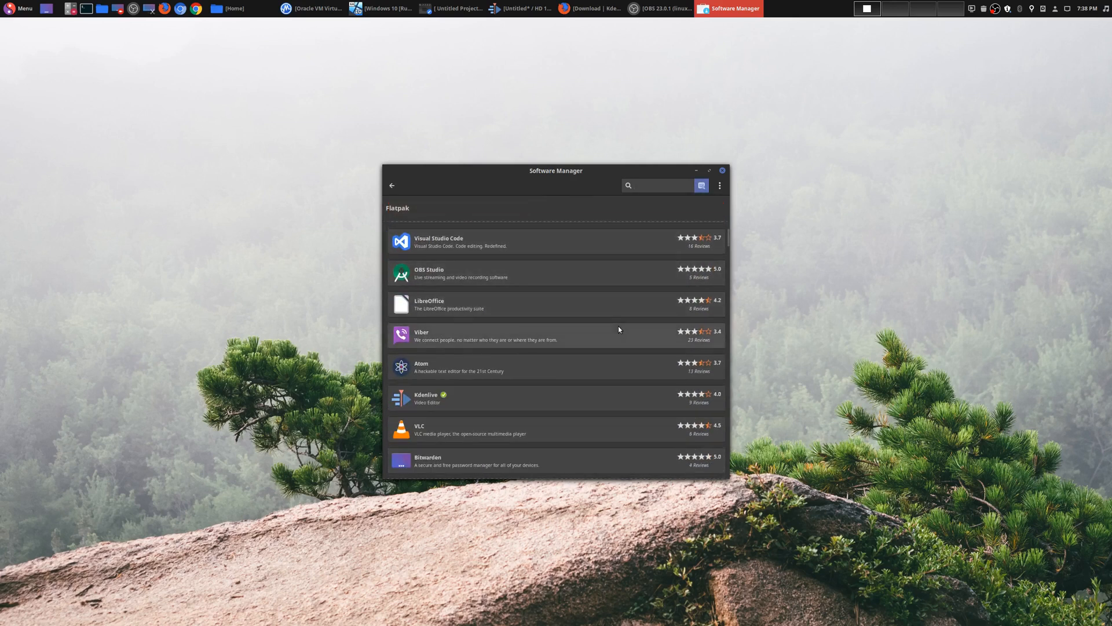
pyautogui.click(429, 397)
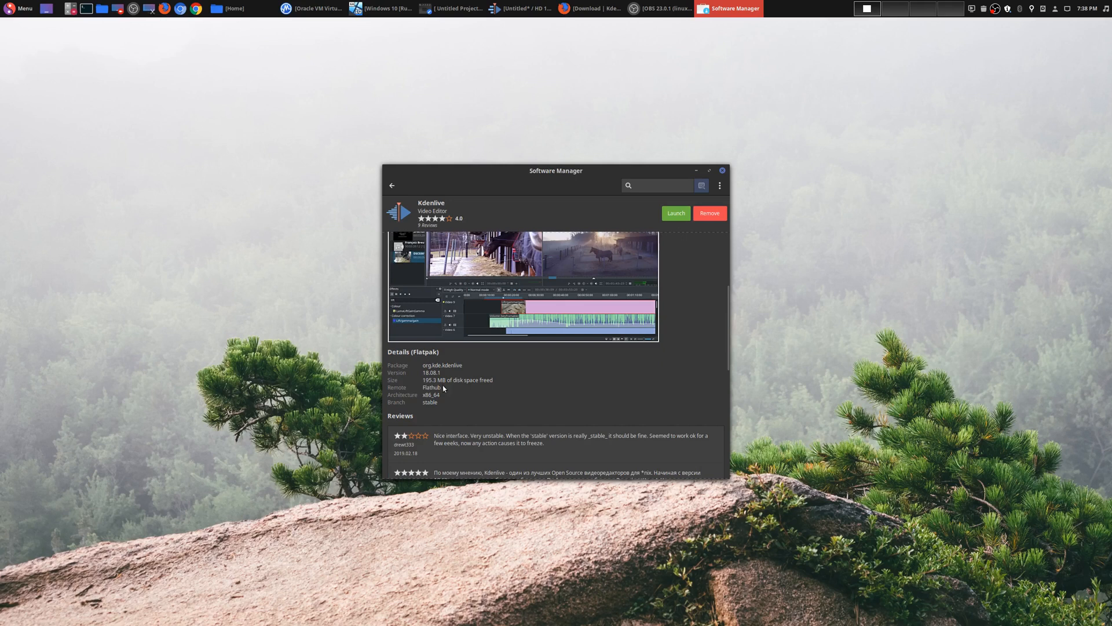
pyautogui.moveTo(437, 377)
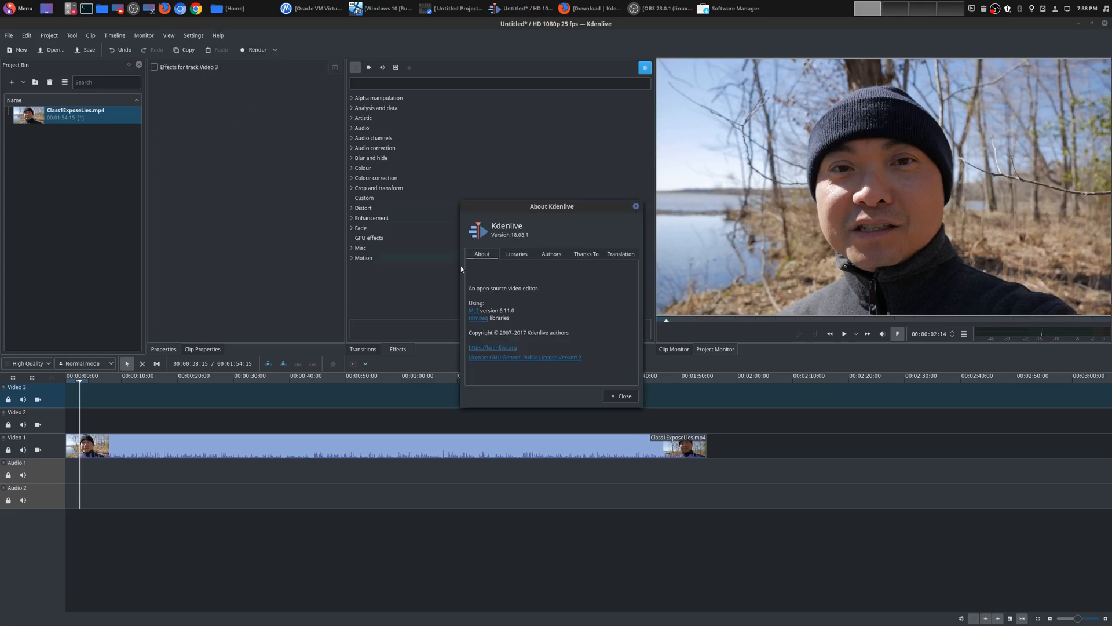
pyautogui.click(620, 396)
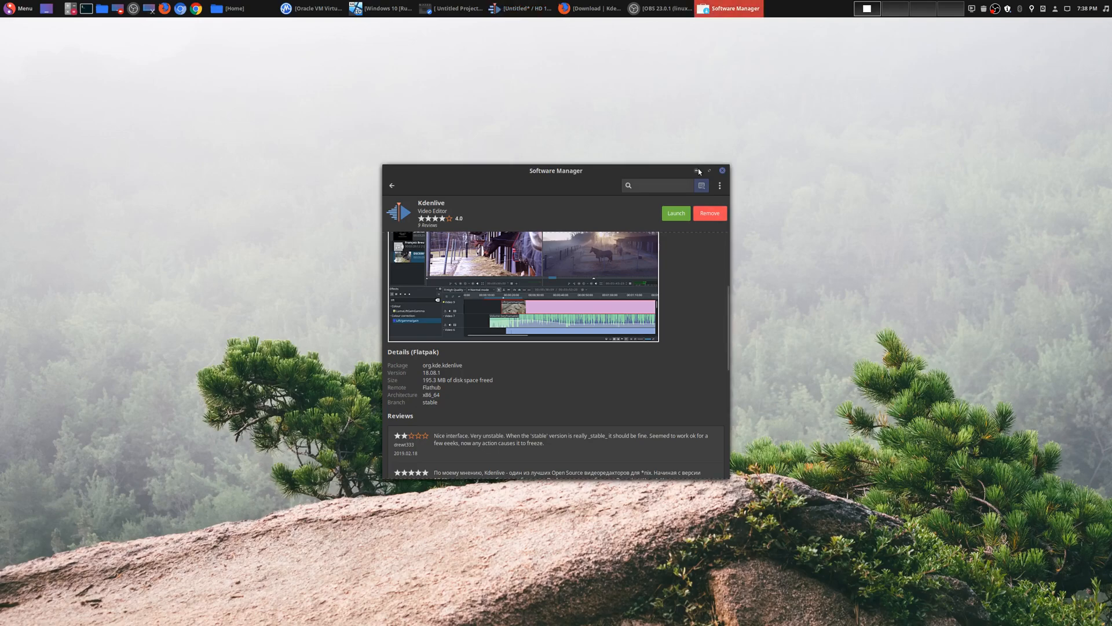
# On kdenlive.org/download in Firefox, expand the Appimage and Snap install sections.
pyautogui.click(591, 9)
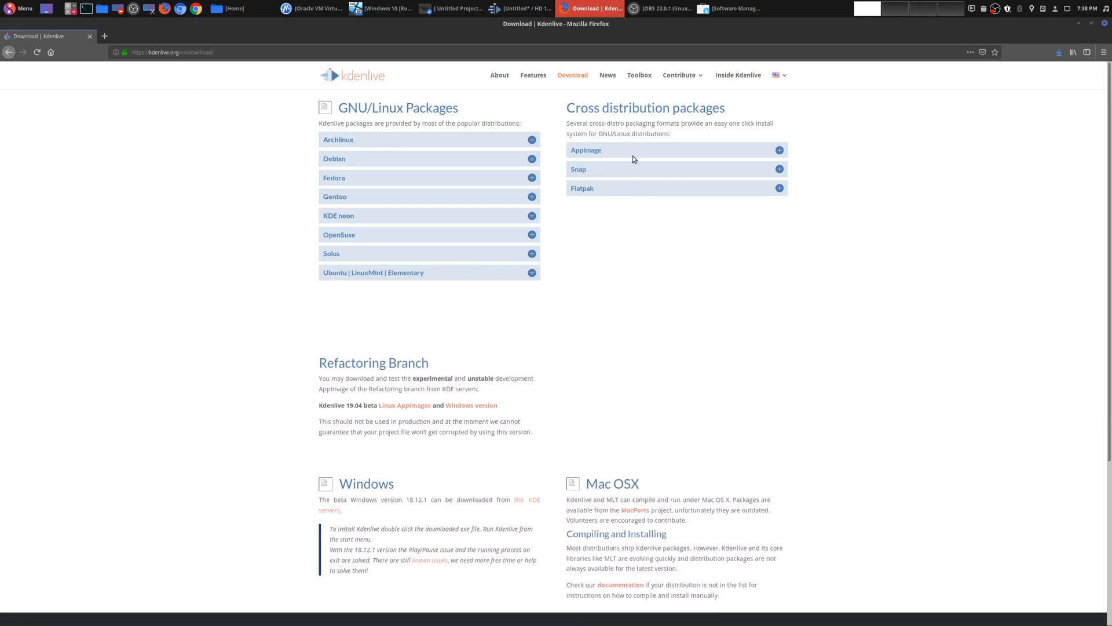
pyautogui.click(587, 149)
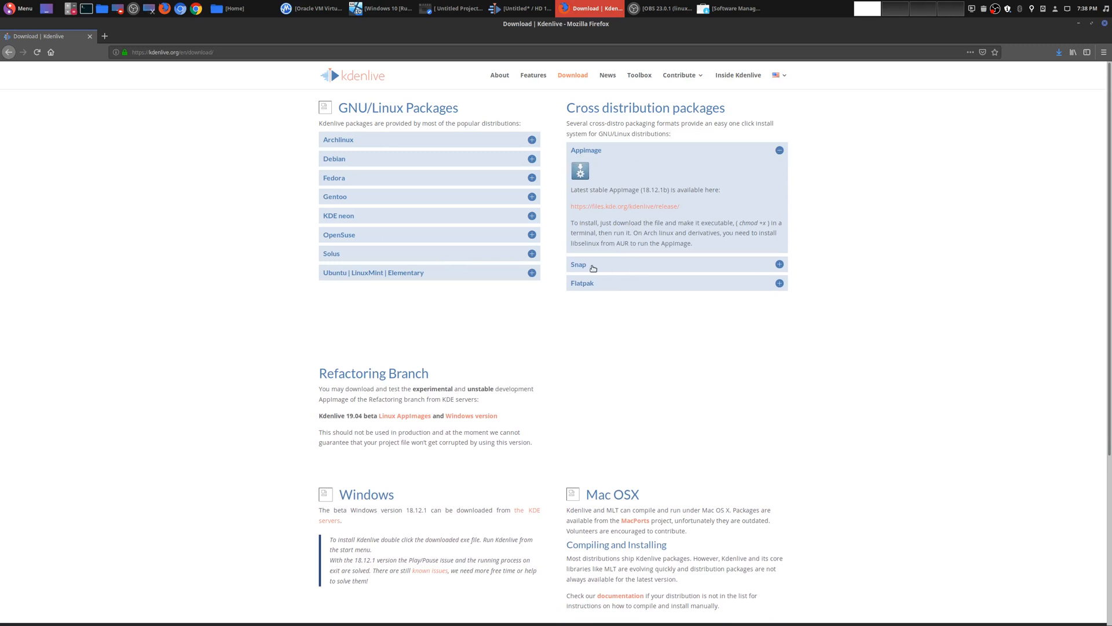
pyautogui.click(578, 264)
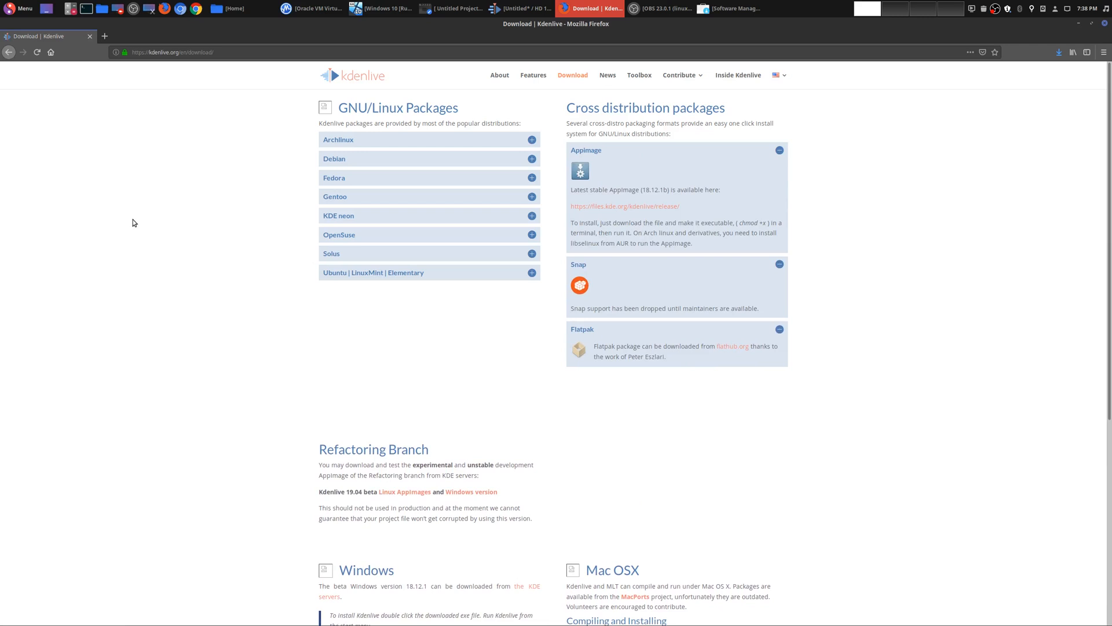
pyautogui.moveTo(128, 226)
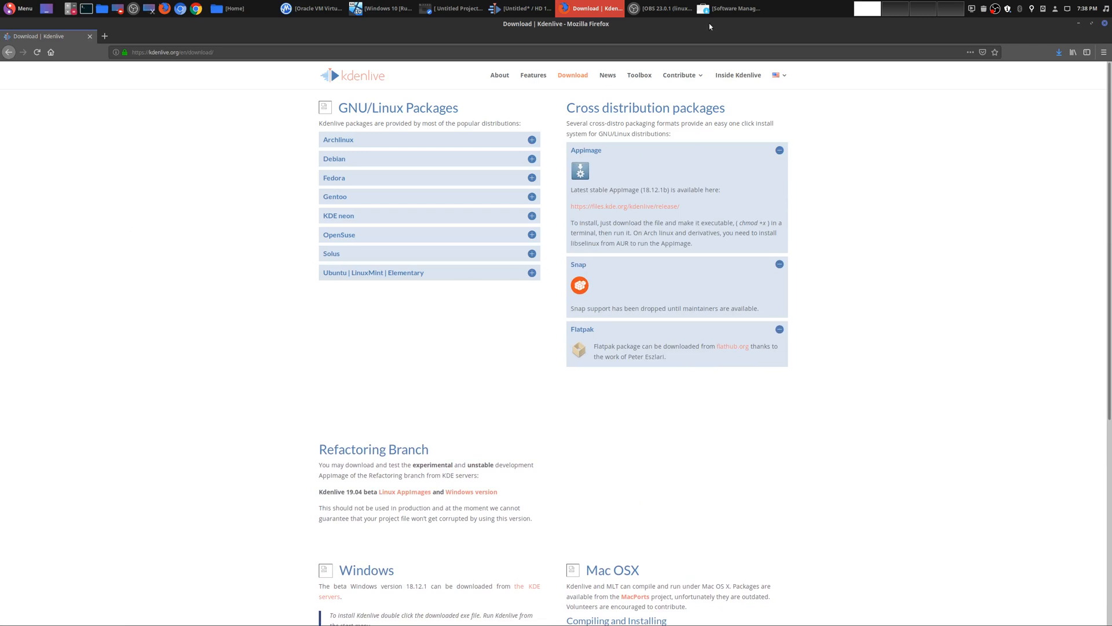
# Return to Software Manager, then switch to the Windows 10 VirtualBox machine.
pyautogui.click(730, 9)
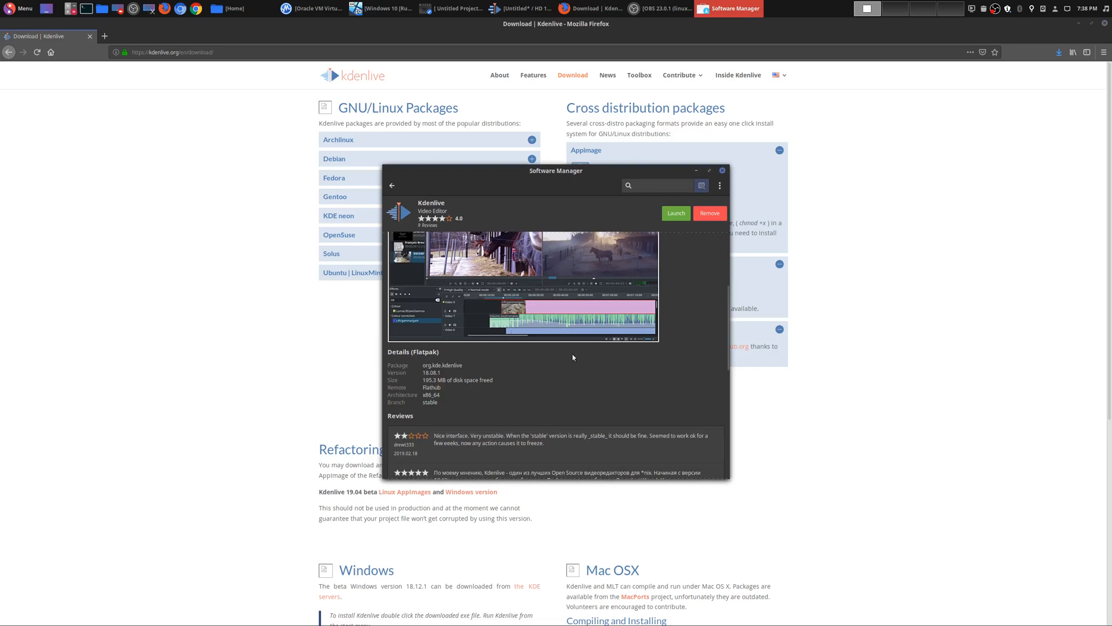
pyautogui.moveTo(698, 172)
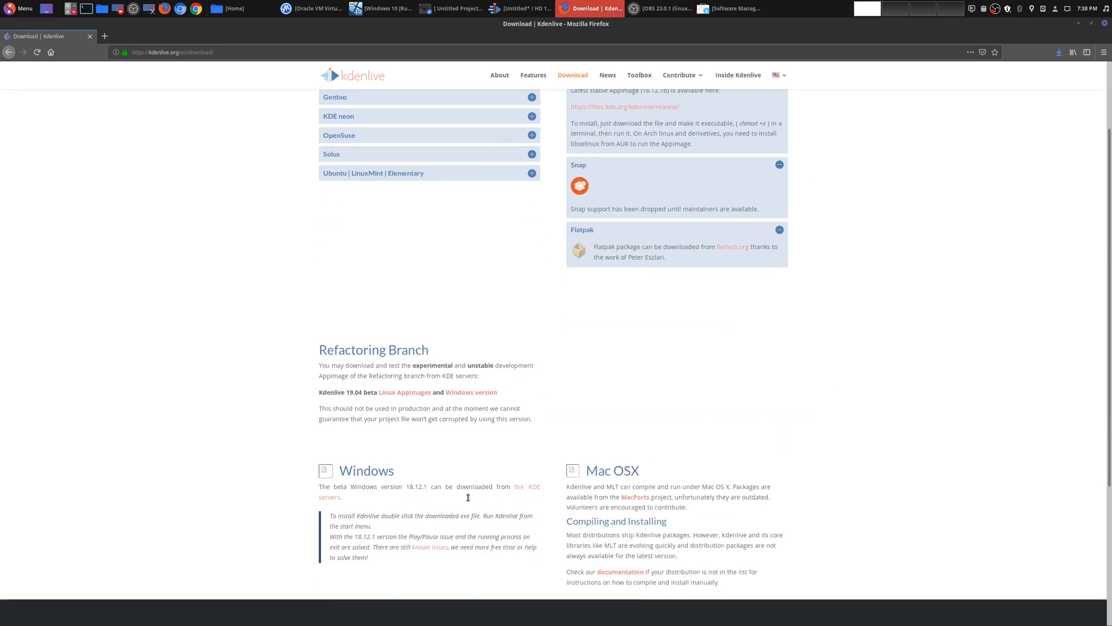
pyautogui.click(381, 8)
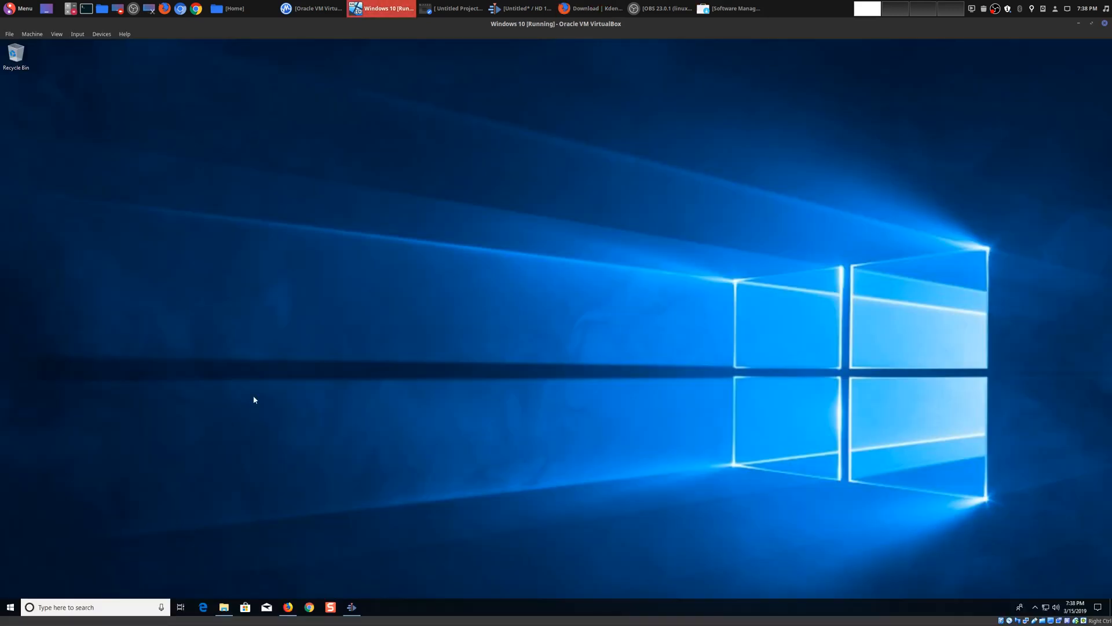
# In the Windows 10 guest, show Kdenlive's About dialog confirming version 18.12.1 and close it.
pyautogui.click(350, 606)
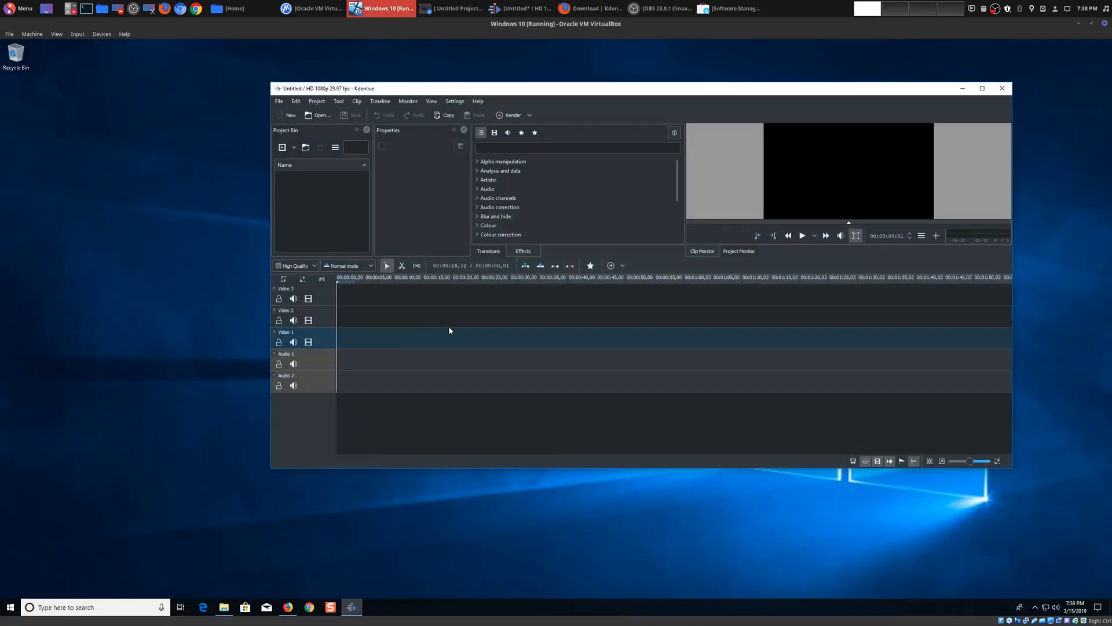
pyautogui.click(478, 101)
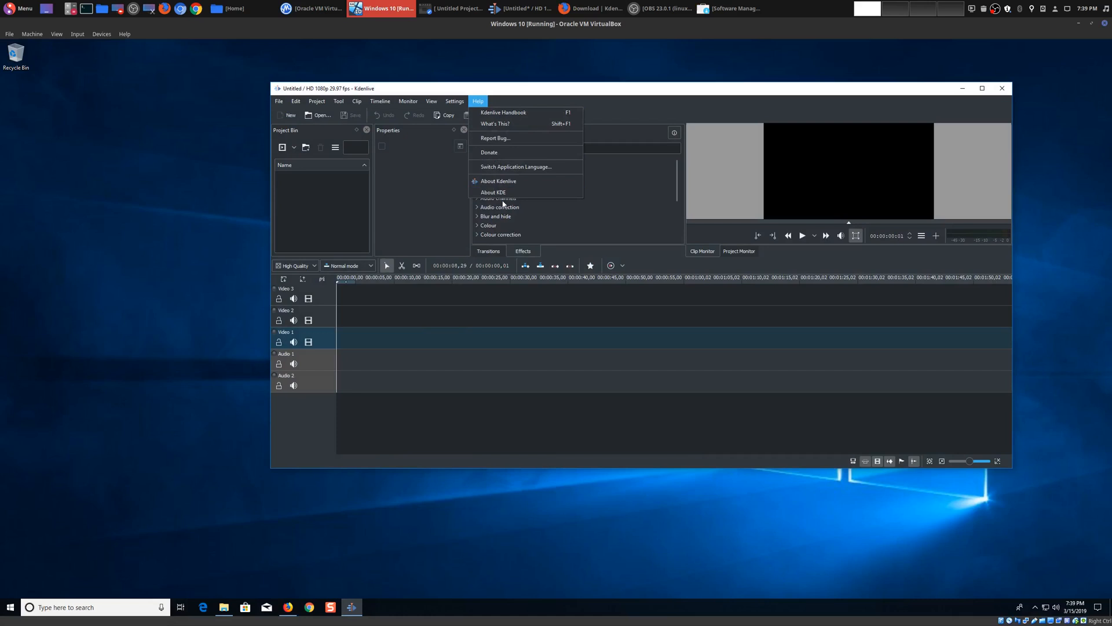
pyautogui.click(498, 180)
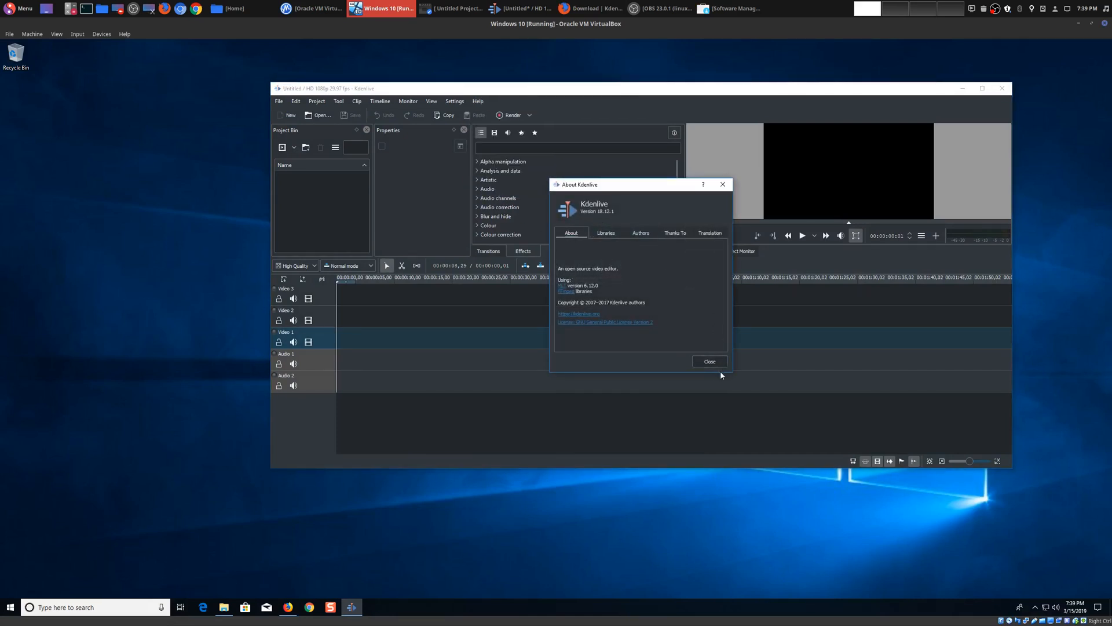
pyautogui.click(710, 362)
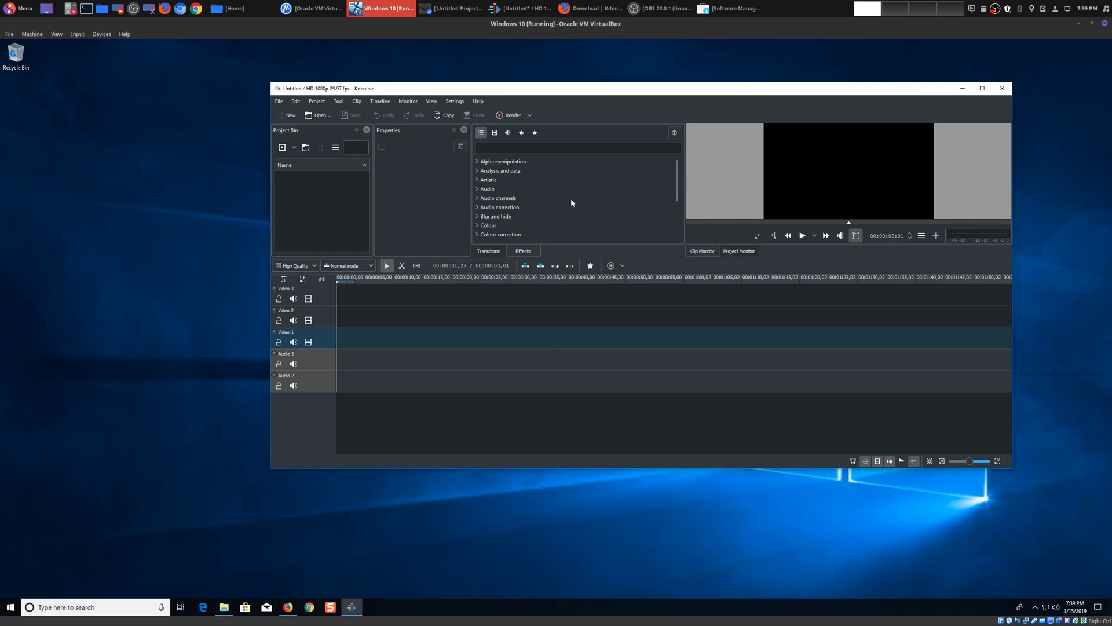
# Glance at the Kdenlive download page and return to the Windows 10 virtual machine.
pyautogui.click(589, 8)
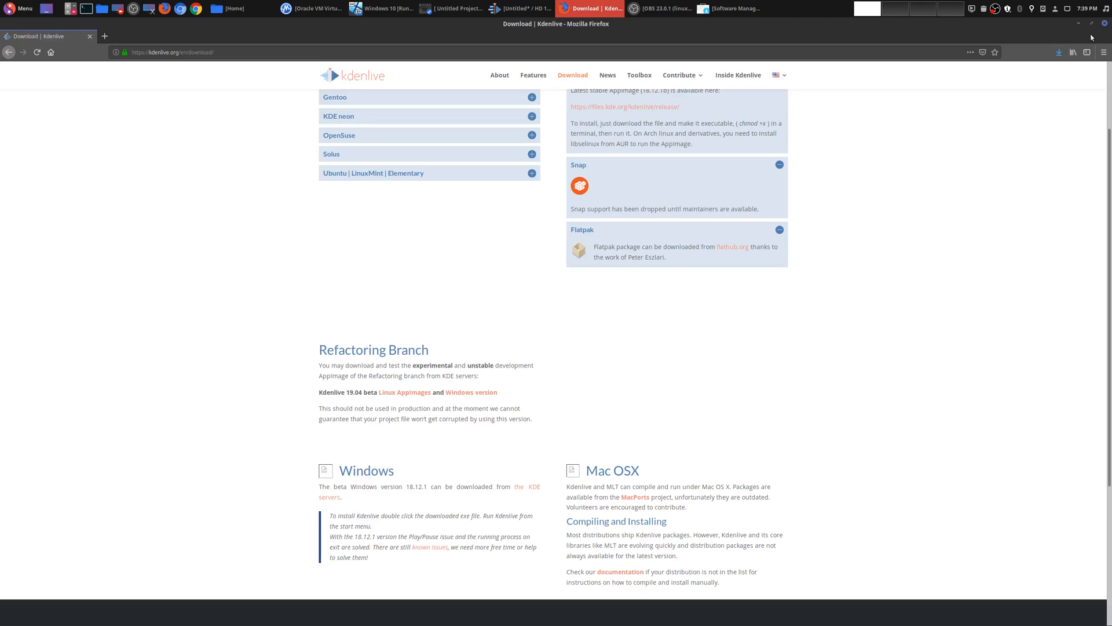
pyautogui.click(381, 8)
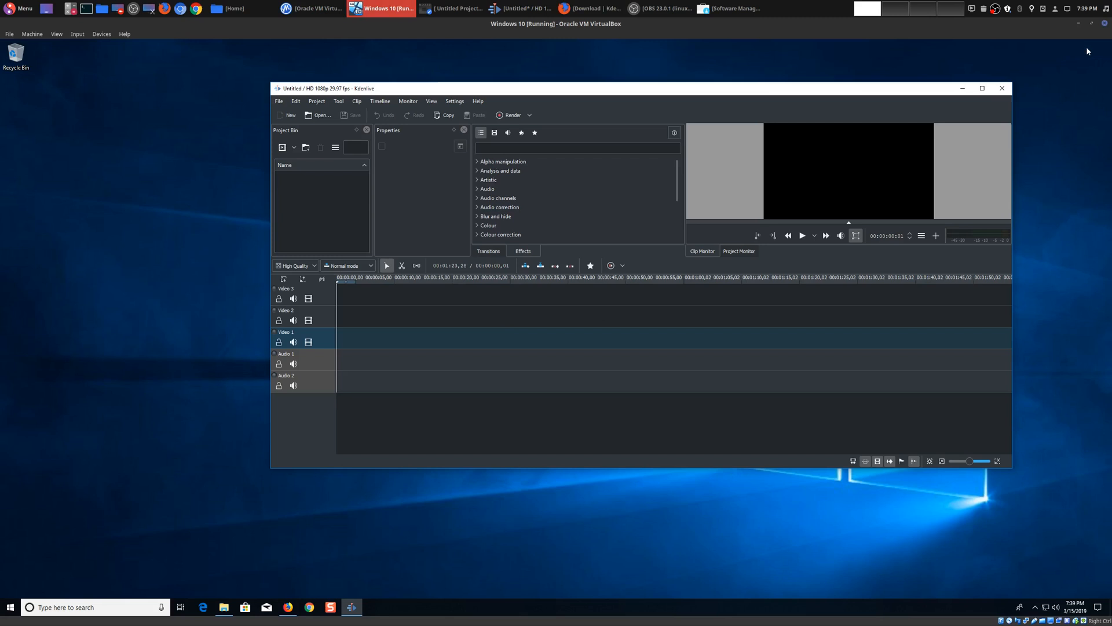
pyautogui.moveTo(627, 278)
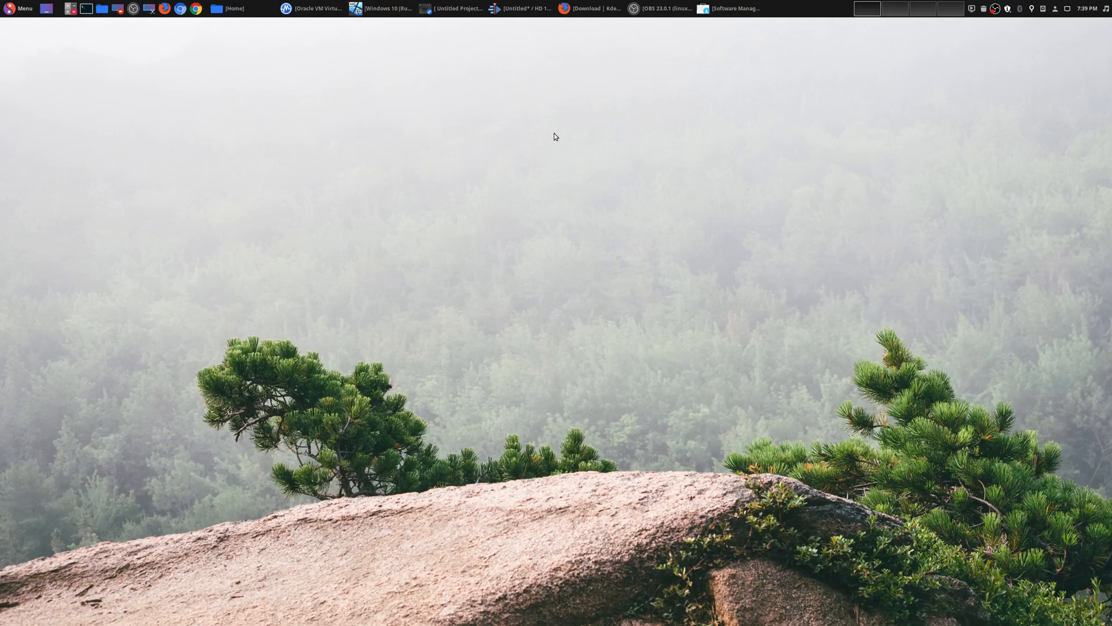
# Bring up the native Kdenlive project and select the Class1ExposeLies.mp4 clip in the Project Bin.
pyautogui.click(521, 8)
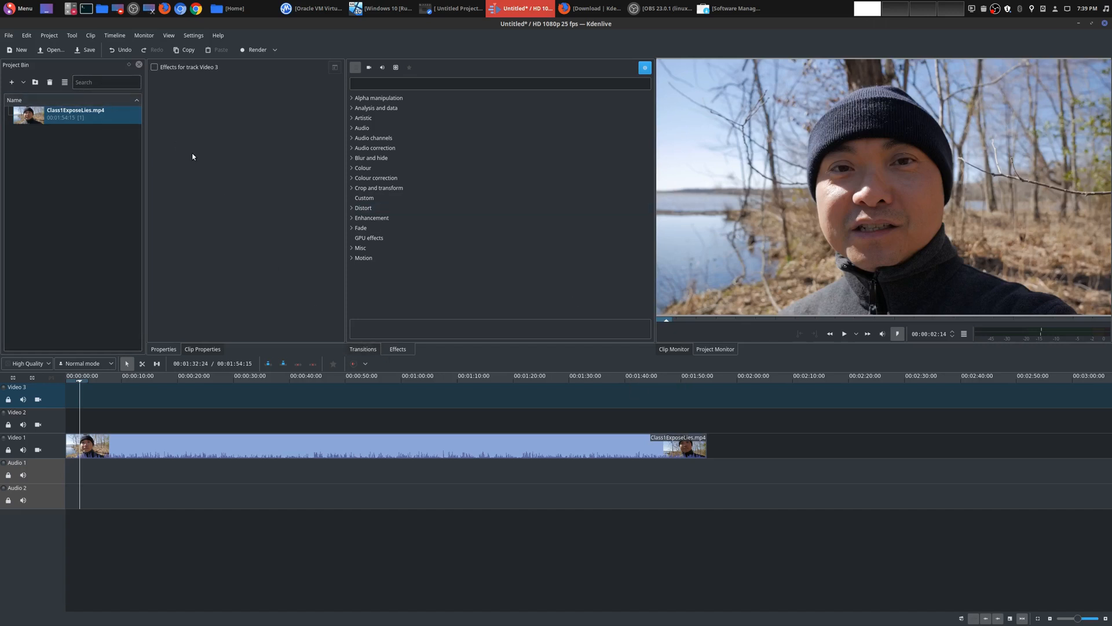
pyautogui.moveTo(748, 251)
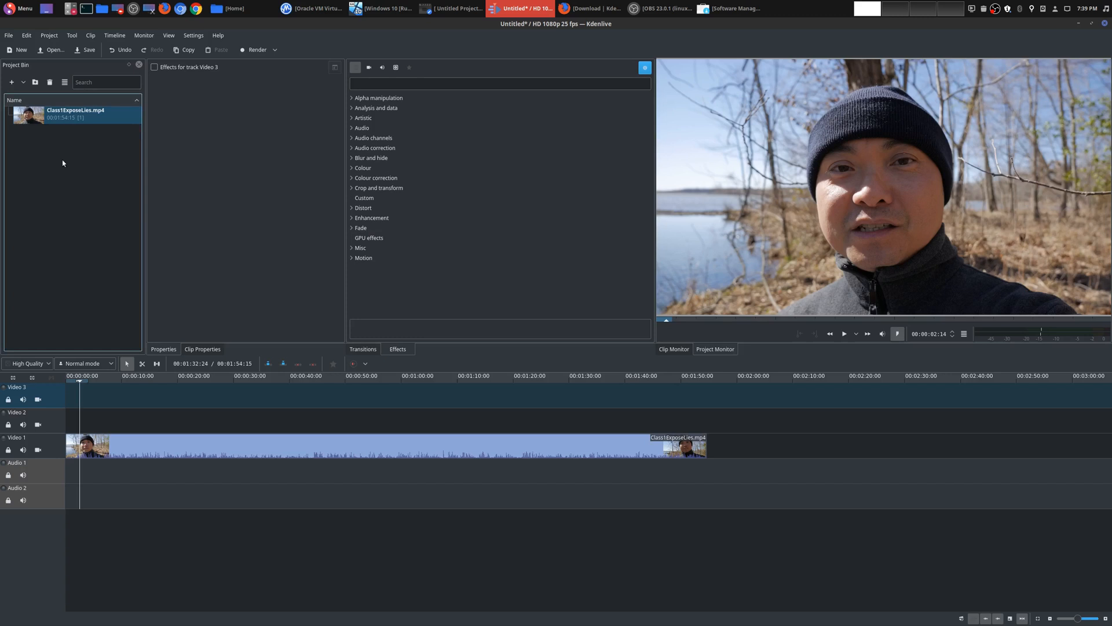
pyautogui.click(12, 83)
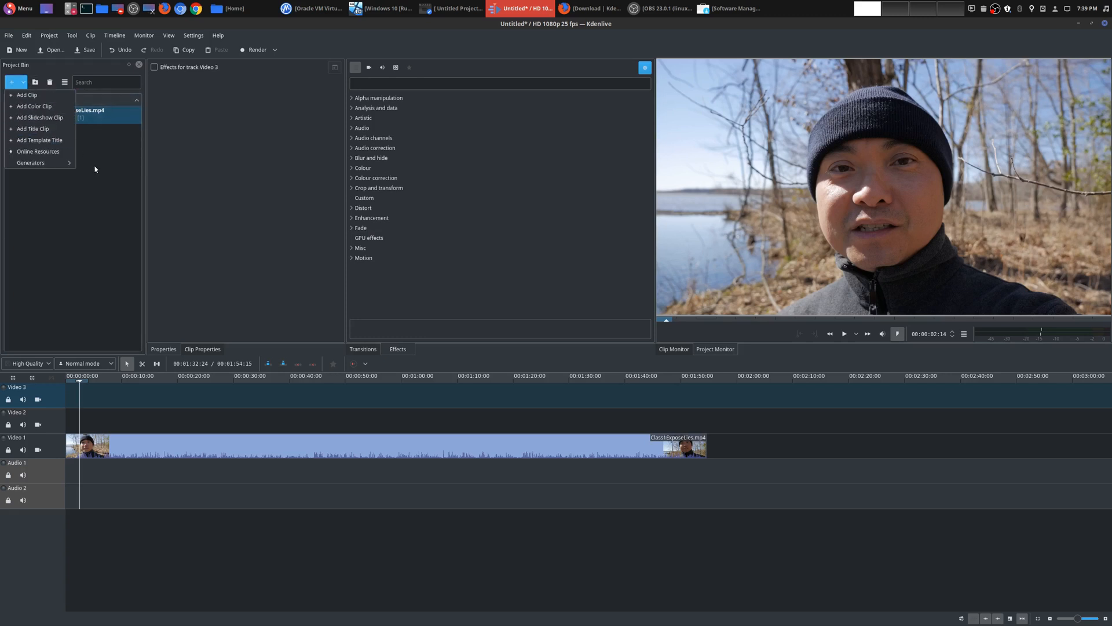
pyautogui.moveTo(27, 94)
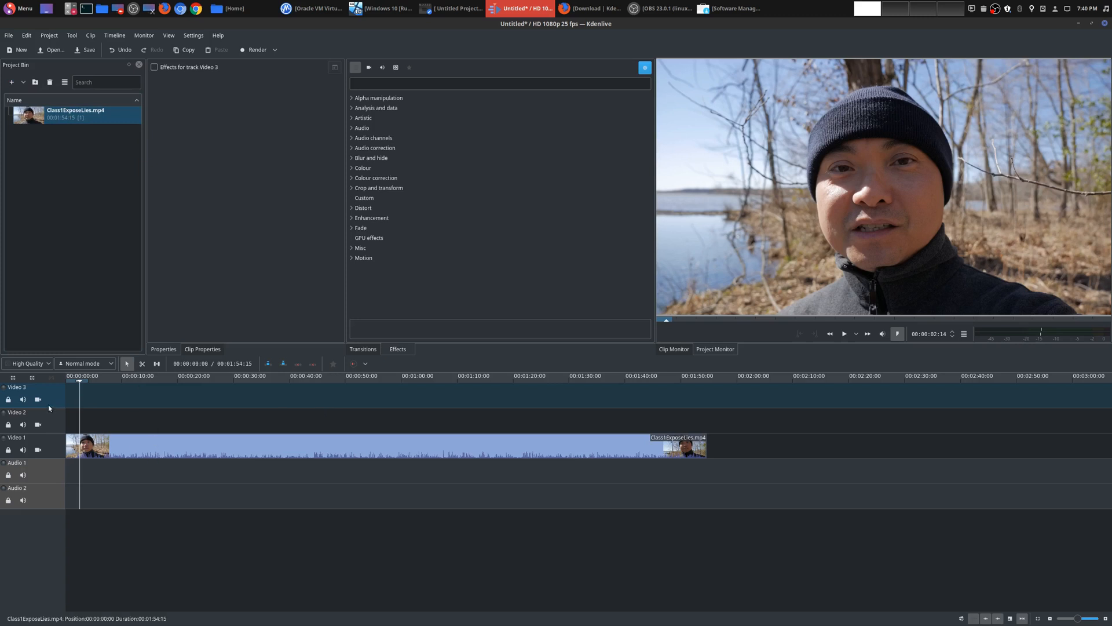
pyautogui.moveTo(58, 394)
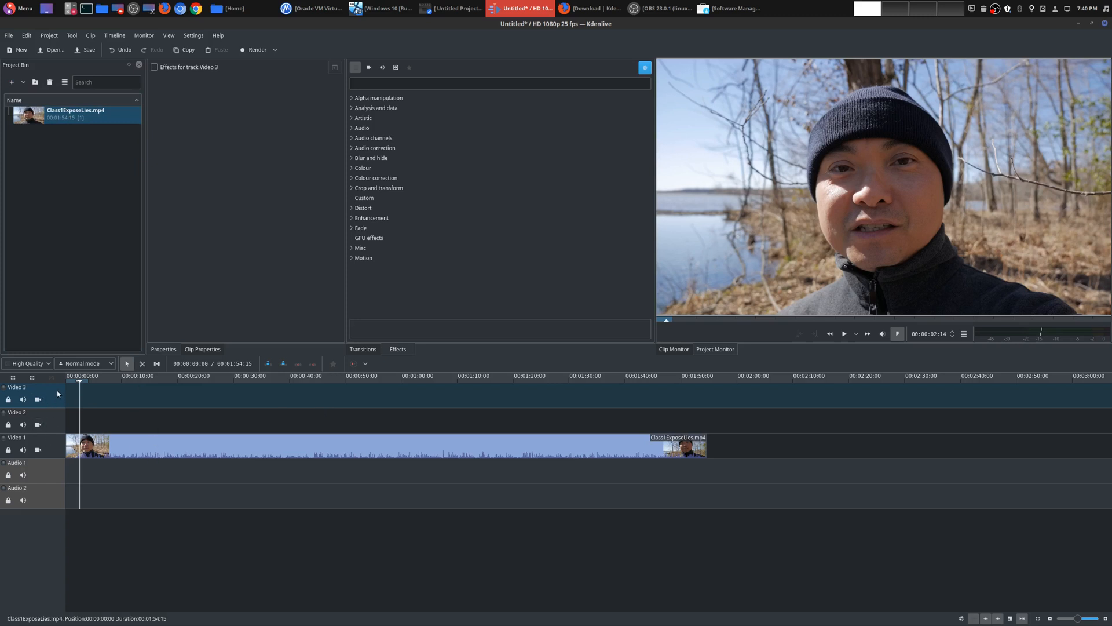
pyautogui.rightClick(58, 394)
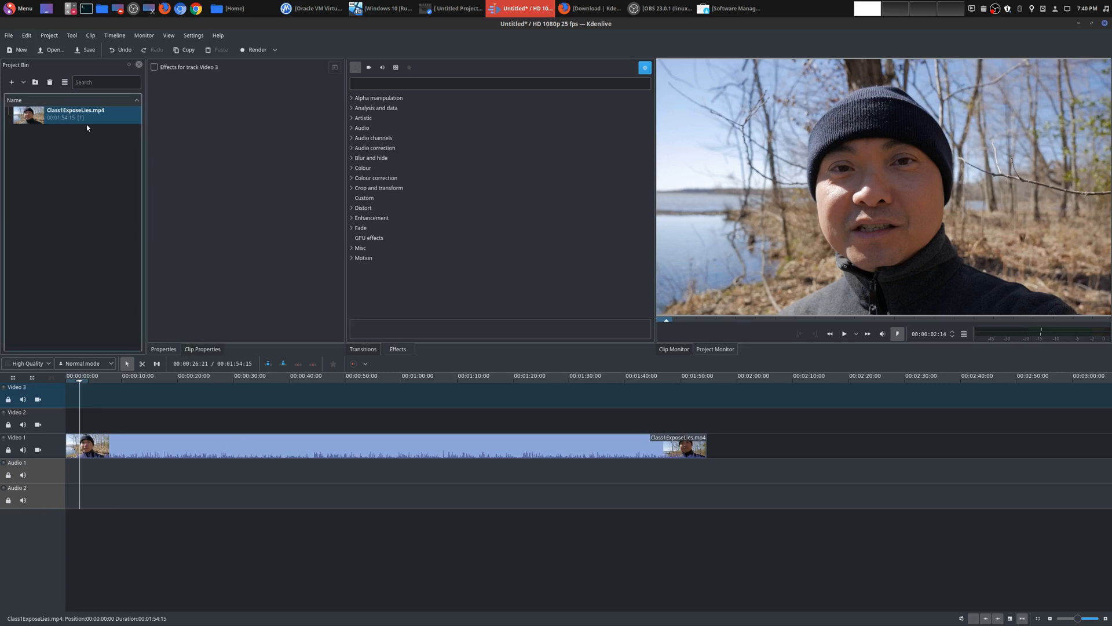
pyautogui.click(201, 349)
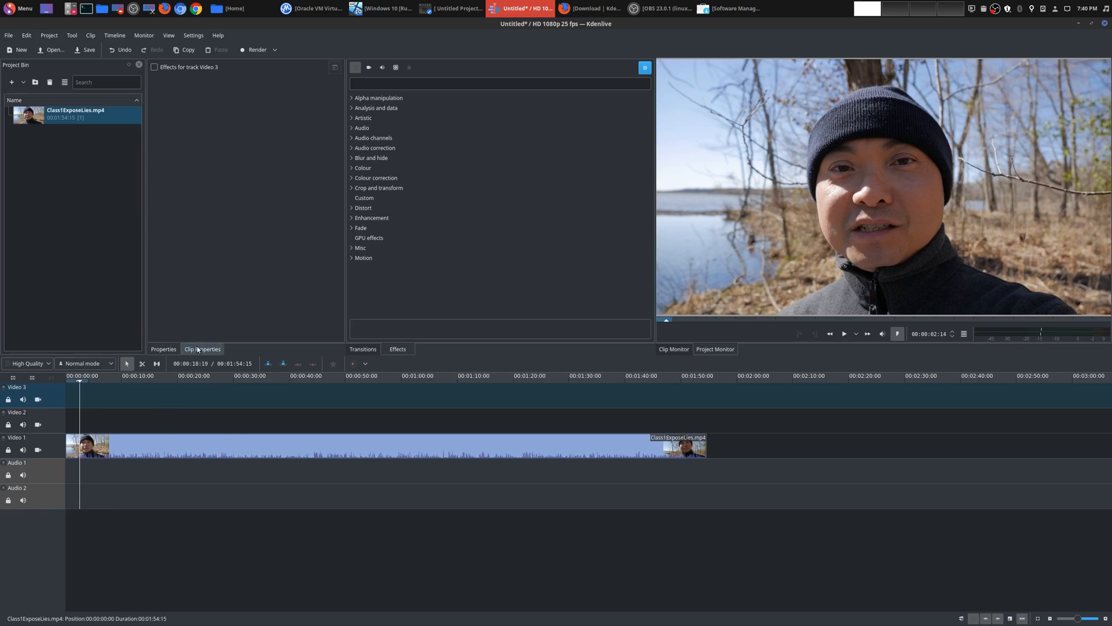
# Show the clip's properties (4K, 23.976 fps, H.264) and expand the Alpha manipulation effects.
pyautogui.click(202, 349)
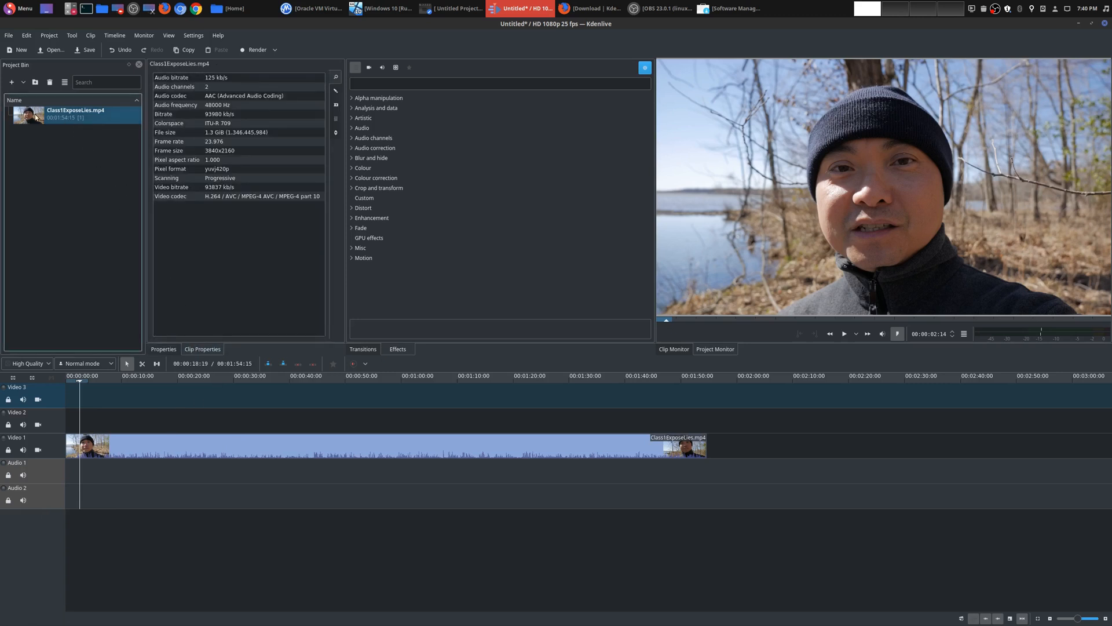
pyautogui.click(12, 82)
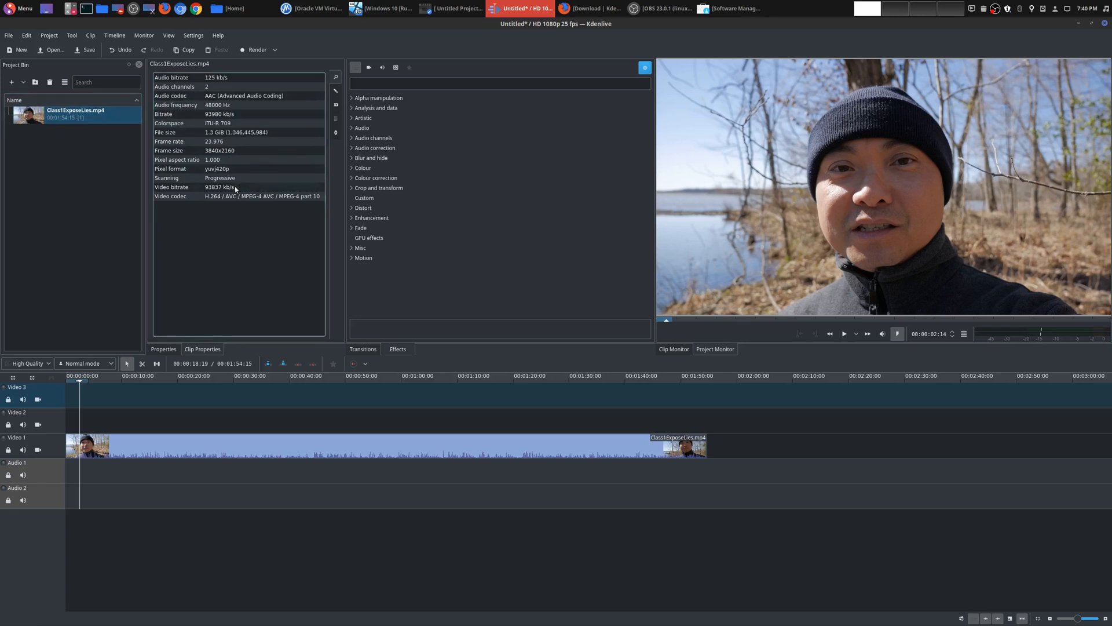
pyautogui.moveTo(318, 166)
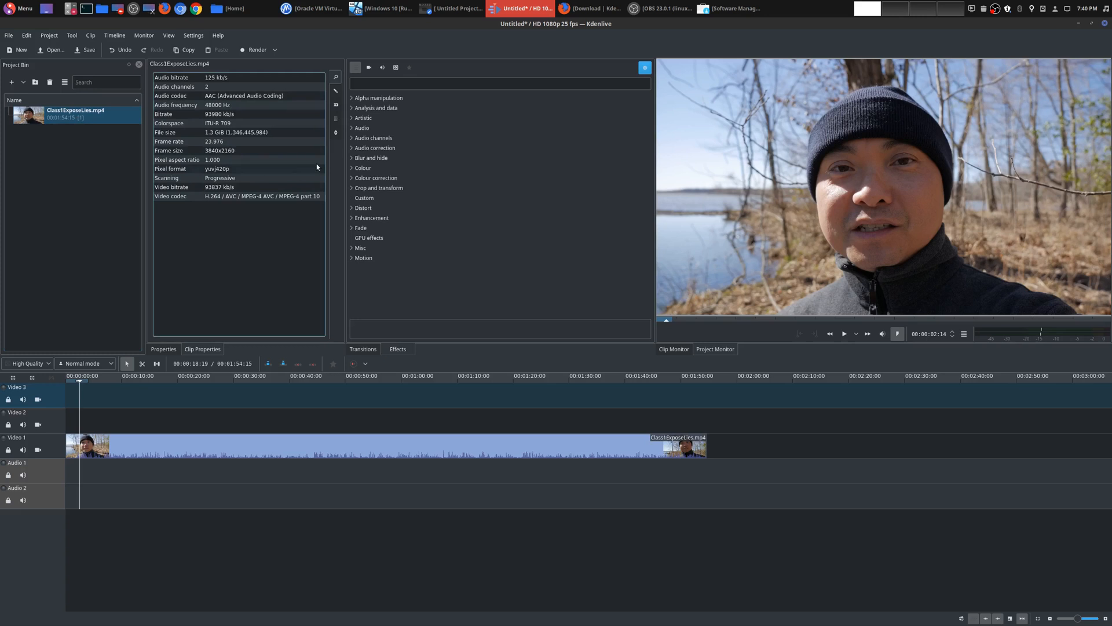
pyautogui.click(362, 349)
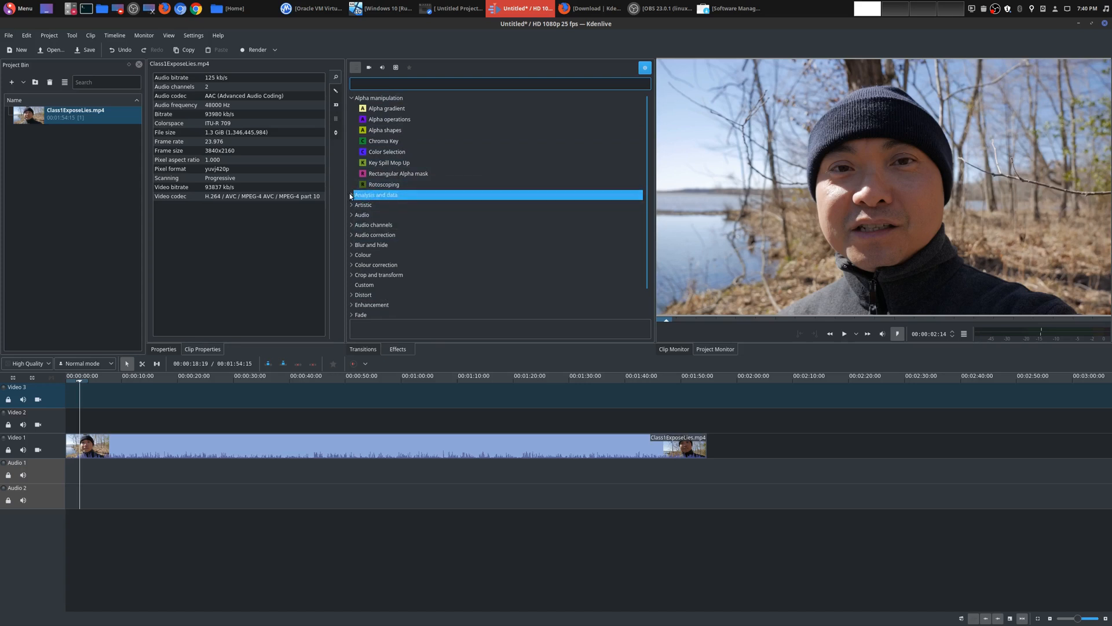
# Show the transitions list with Composite, Dissolve, Slide and Wipe entries.
pyautogui.click(353, 194)
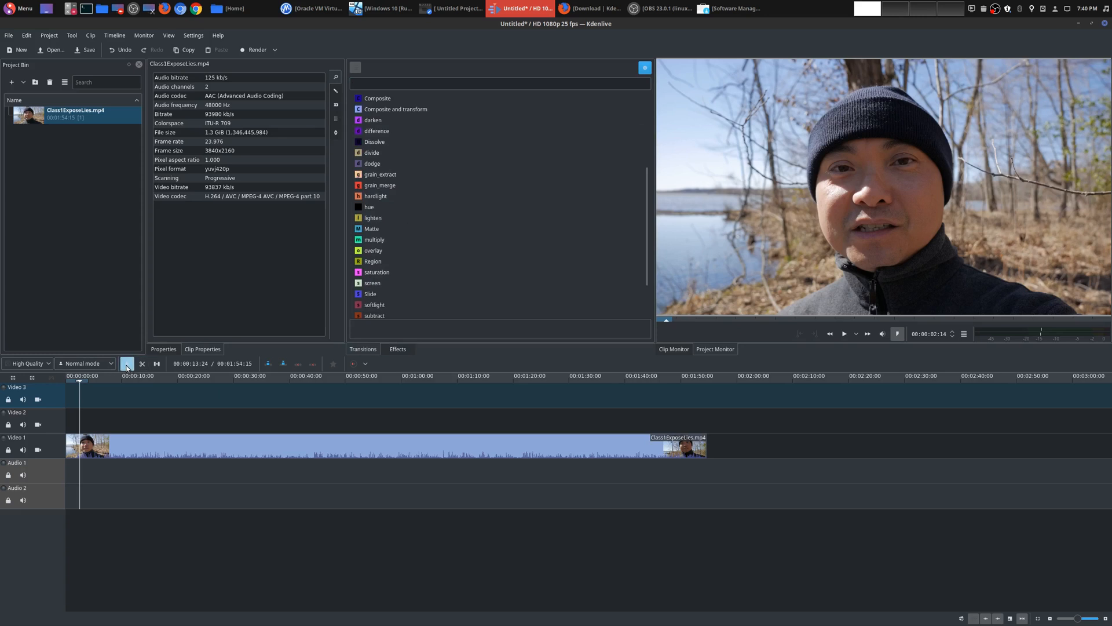
pyautogui.moveTo(143, 363)
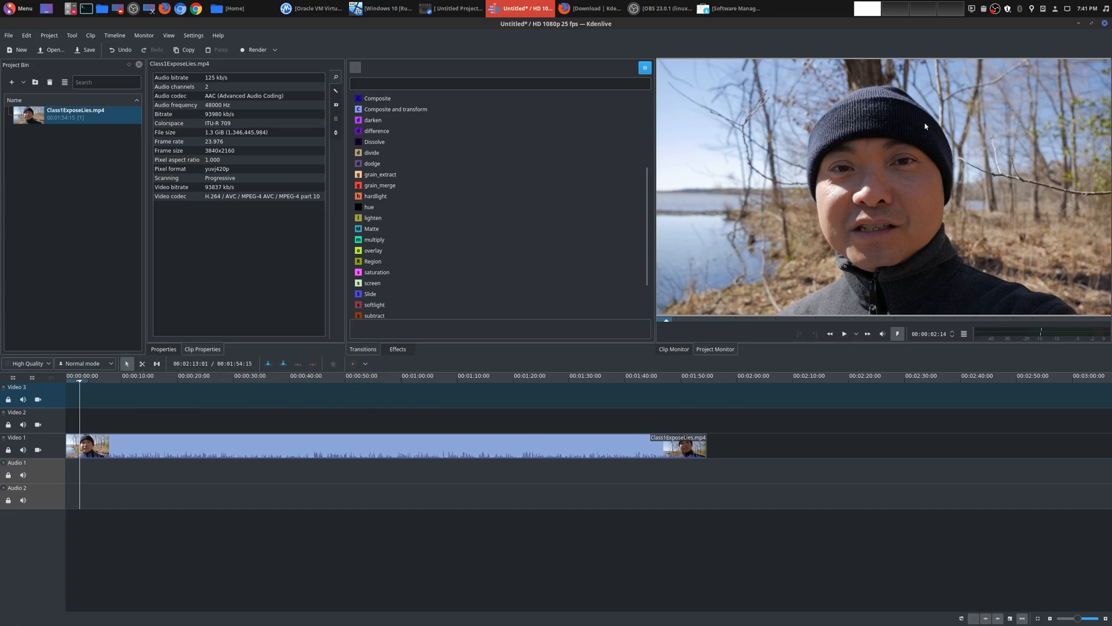
pyautogui.moveTo(760, 170)
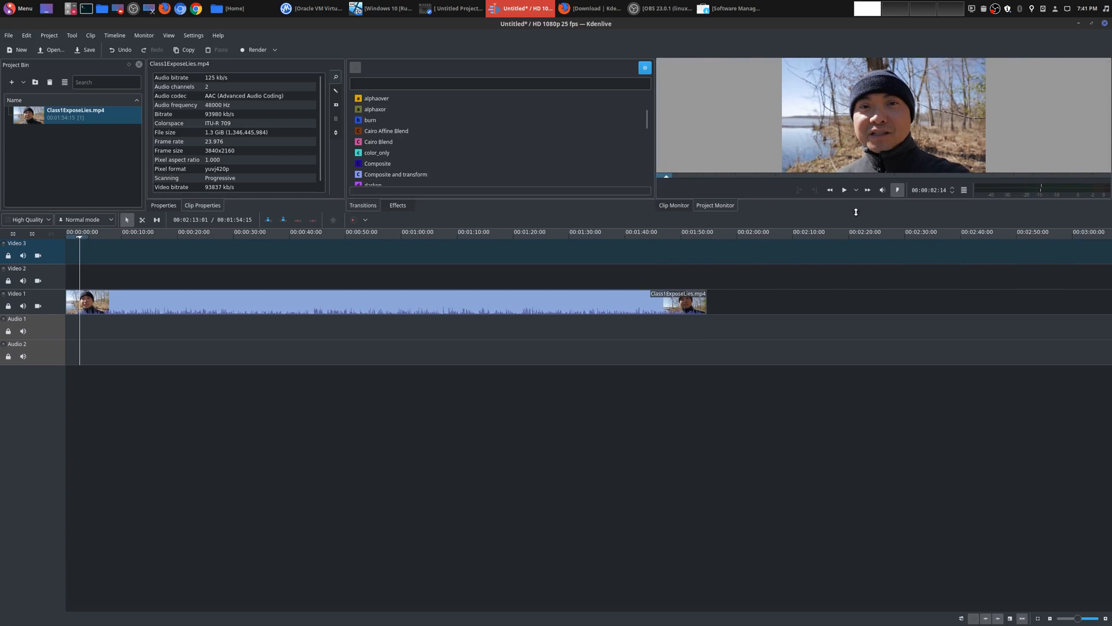
pyautogui.moveTo(839, 197)
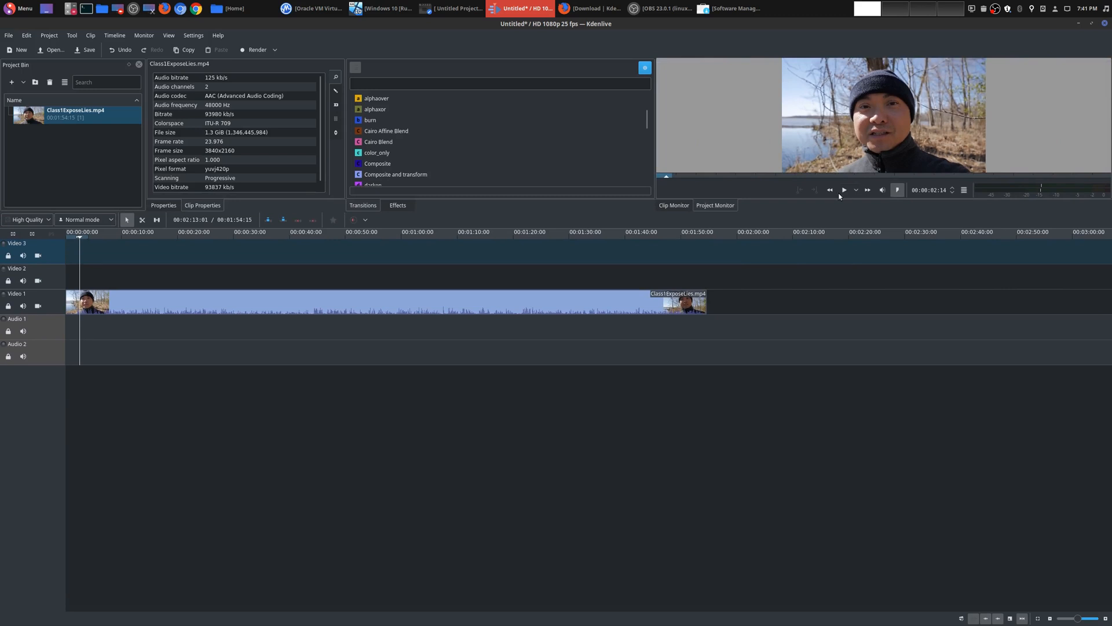
pyautogui.moveTo(849, 222)
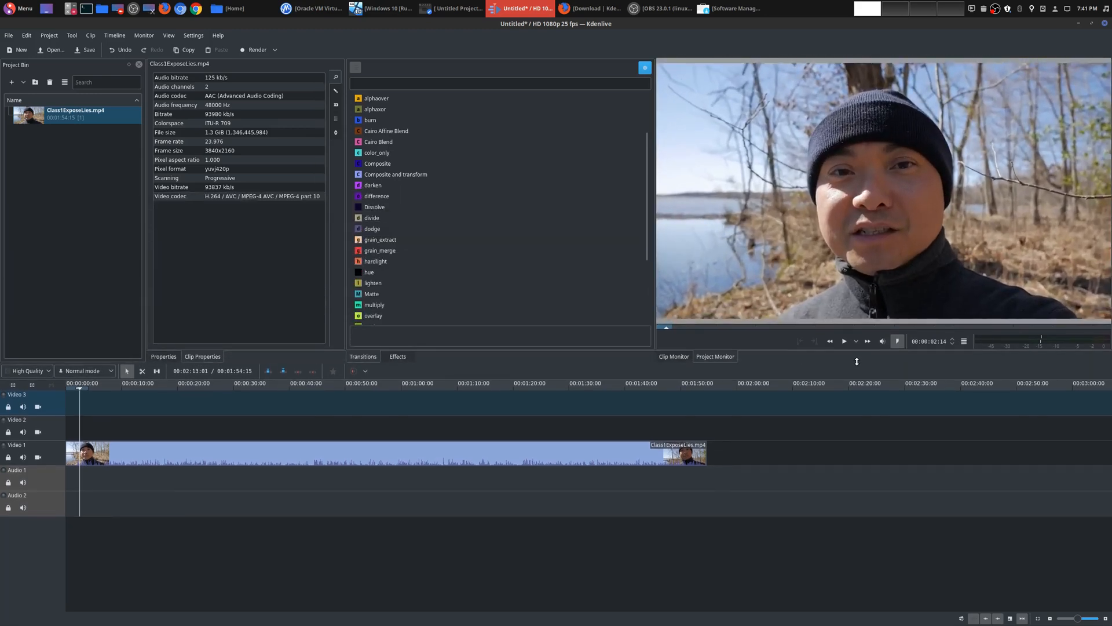
# Restore the full clip preview beside the transitions list above the timeline.
pyautogui.rightClick(773, 187)
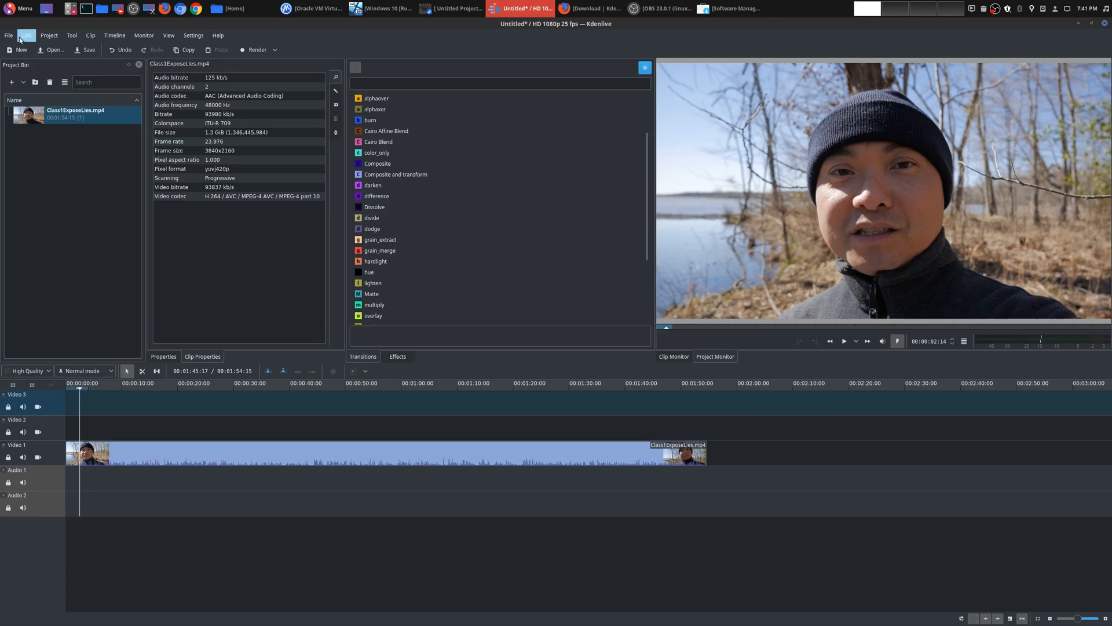
pyautogui.click(26, 36)
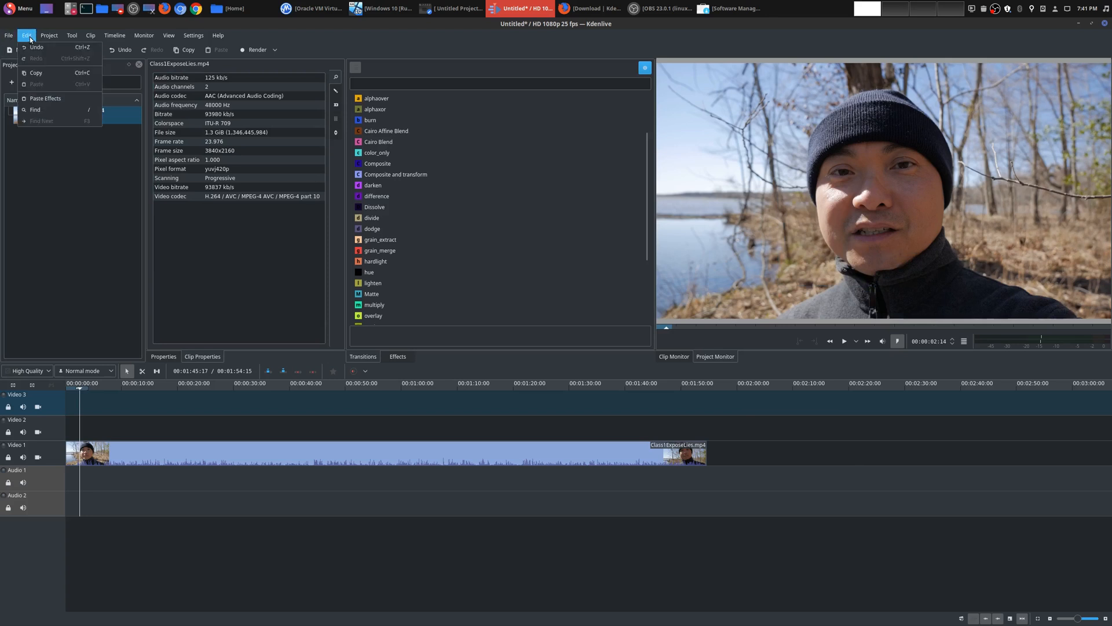
pyautogui.click(48, 36)
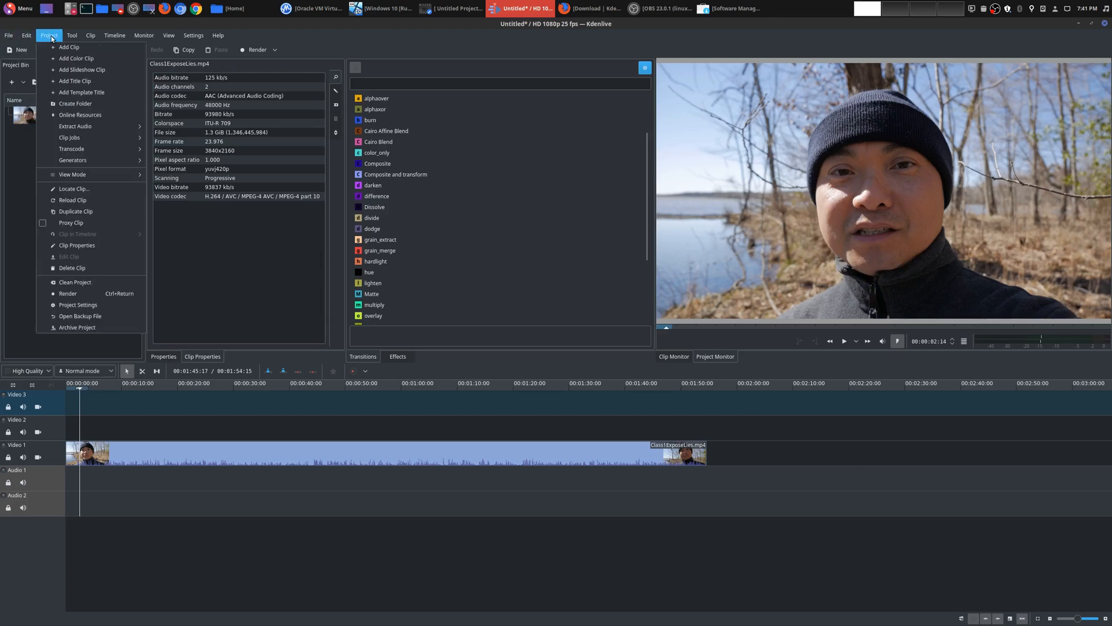
pyautogui.moveTo(74, 82)
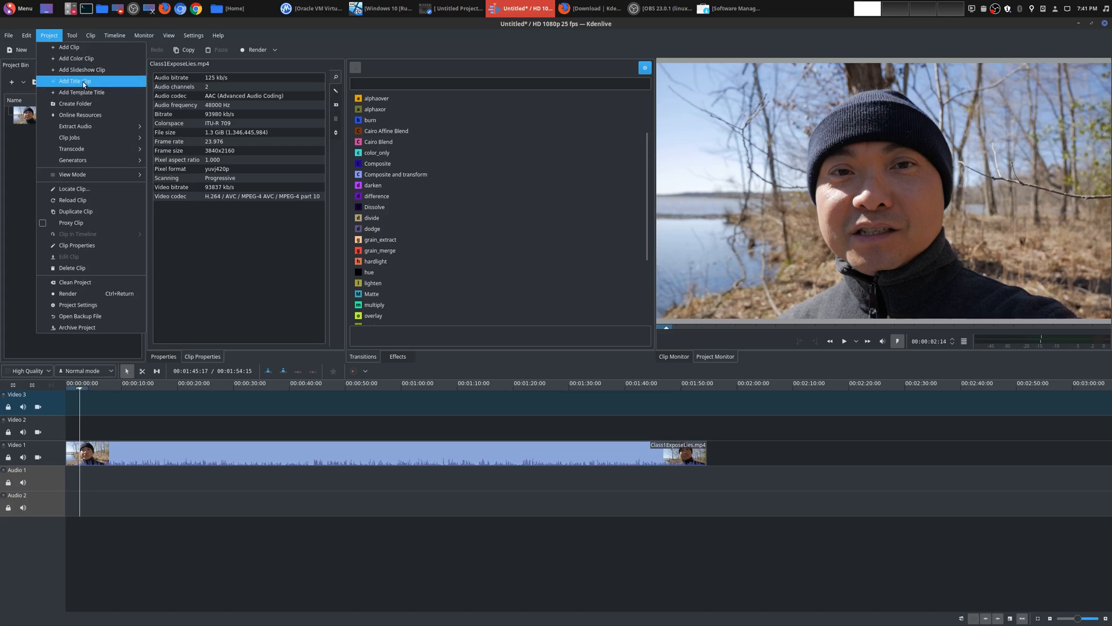
pyautogui.click(74, 81)
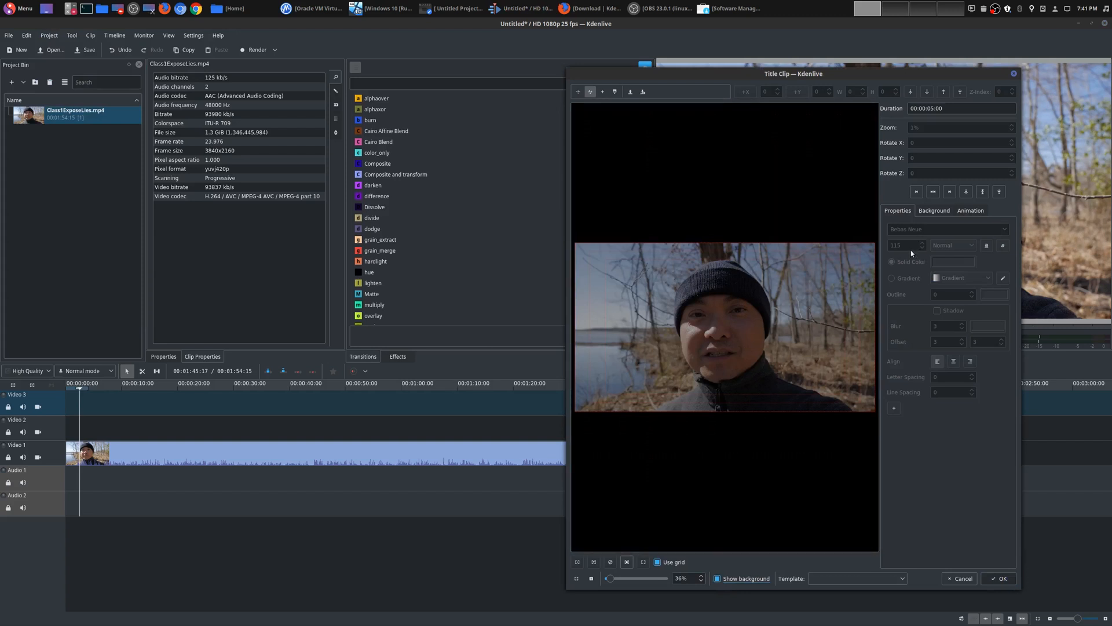
pyautogui.click(728, 337)
pyautogui.write('TEXT')
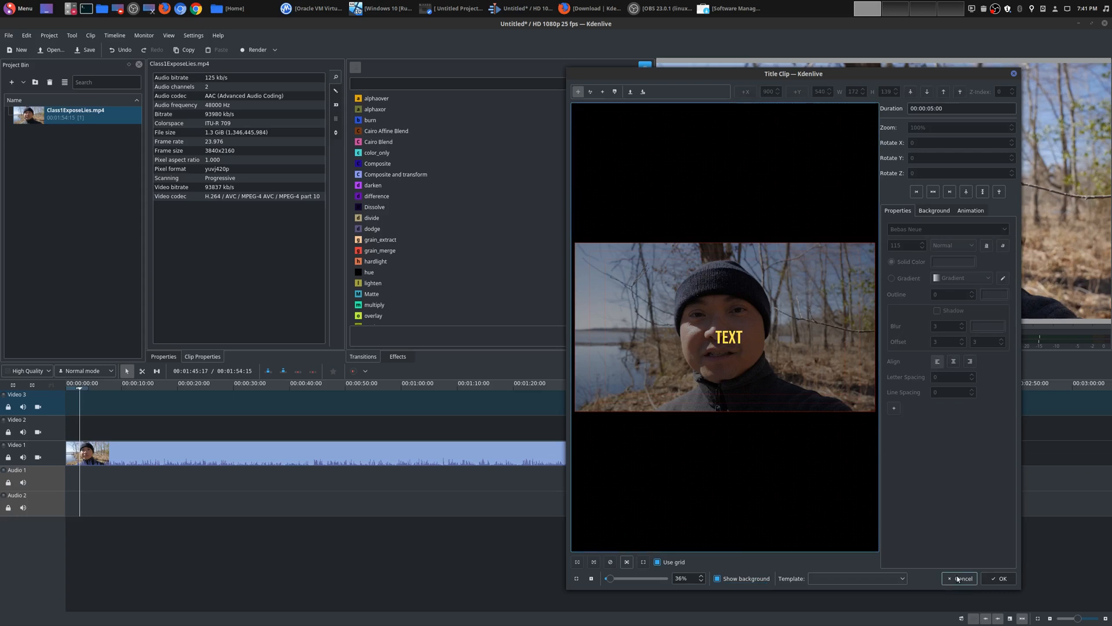
pyautogui.click(959, 578)
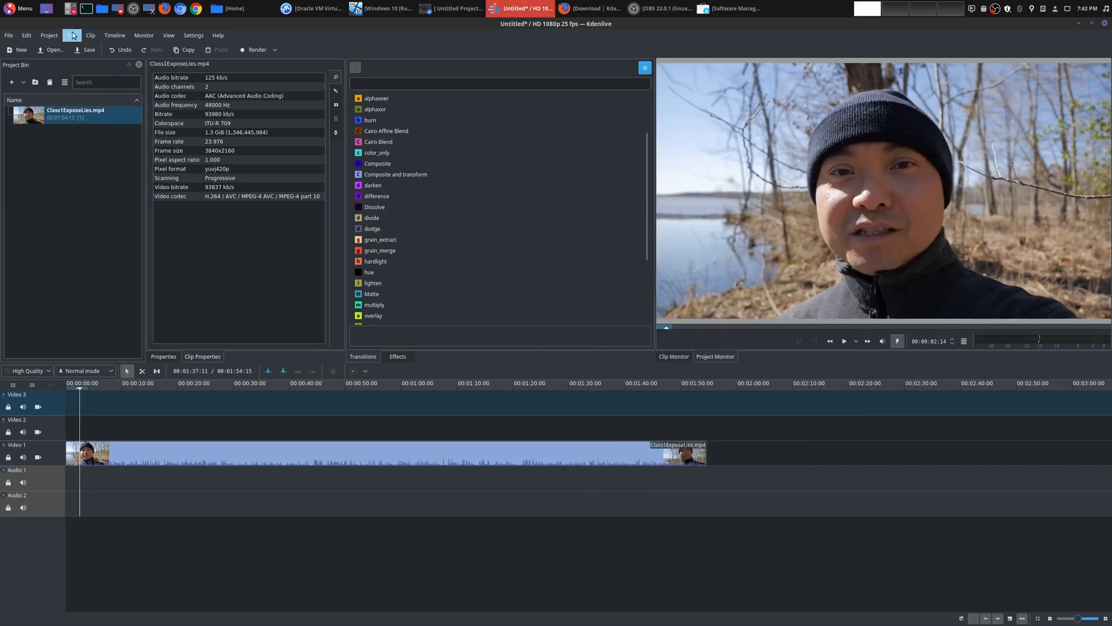
pyautogui.click(90, 35)
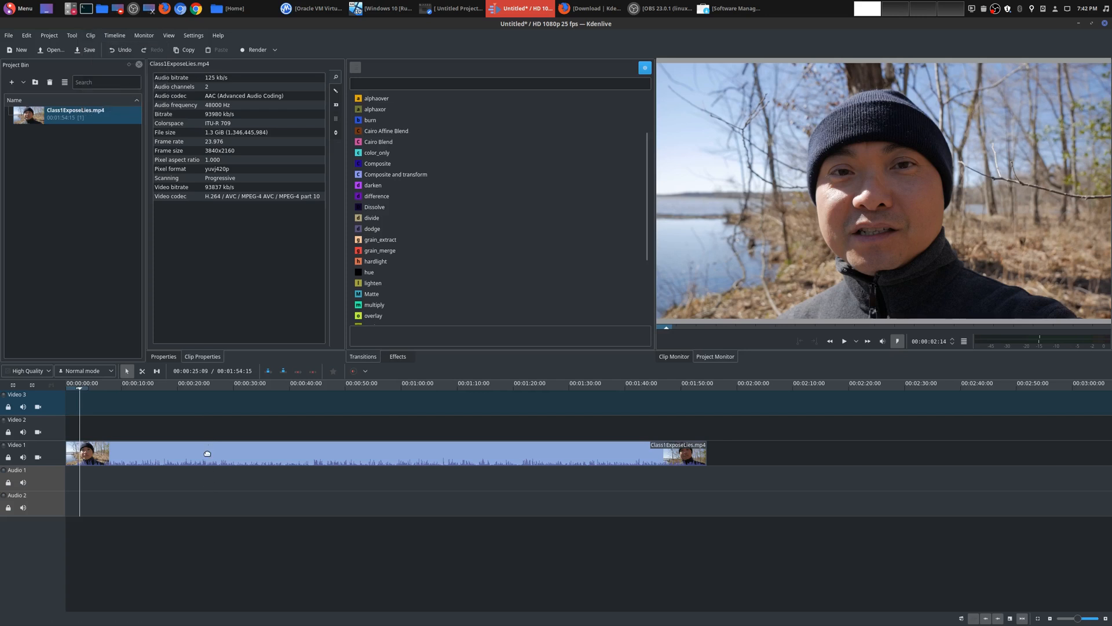
pyautogui.click(91, 35)
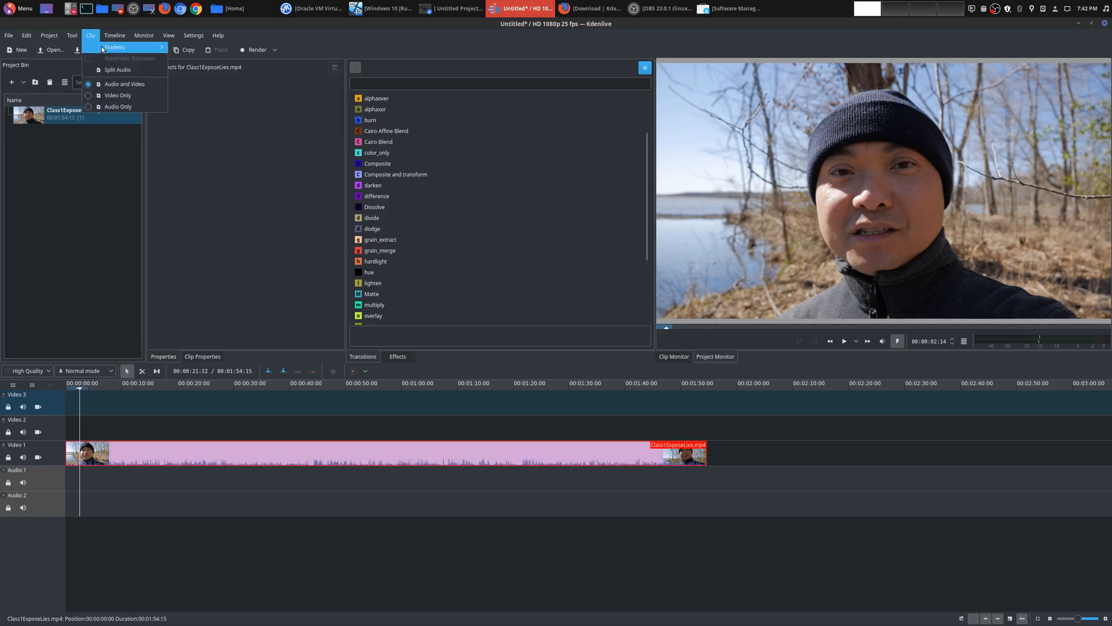
pyautogui.click(119, 106)
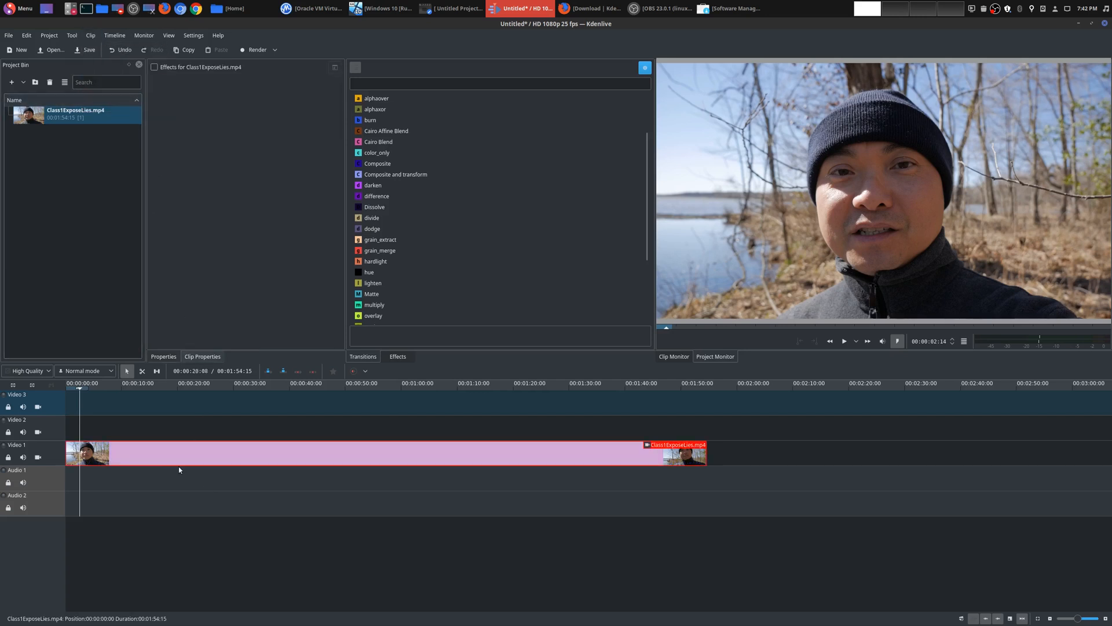
pyautogui.click(90, 35)
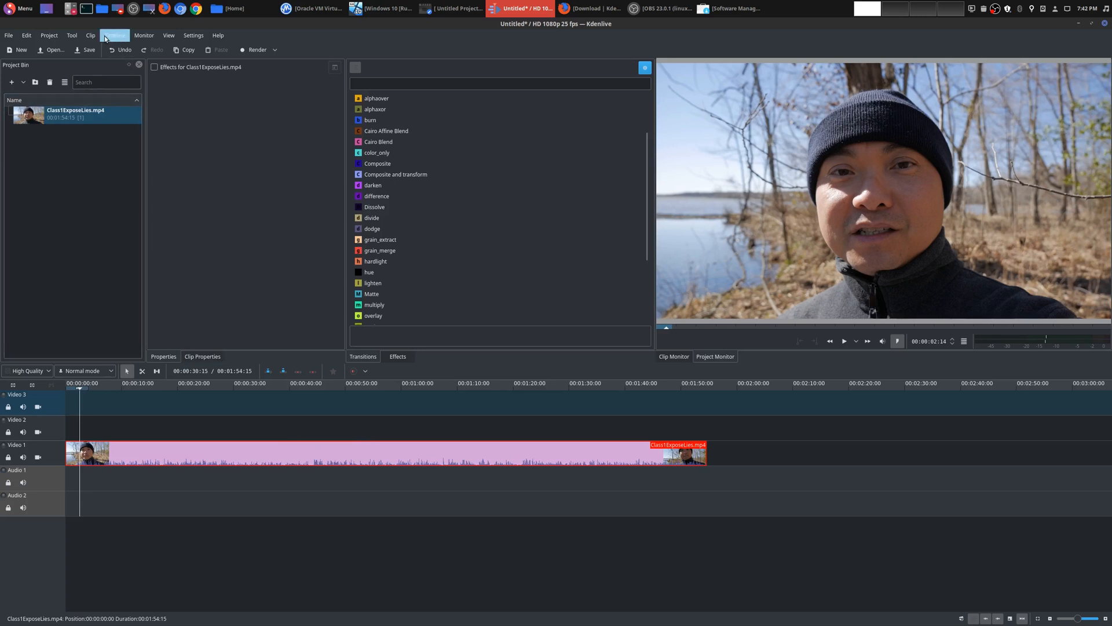
pyautogui.click(143, 35)
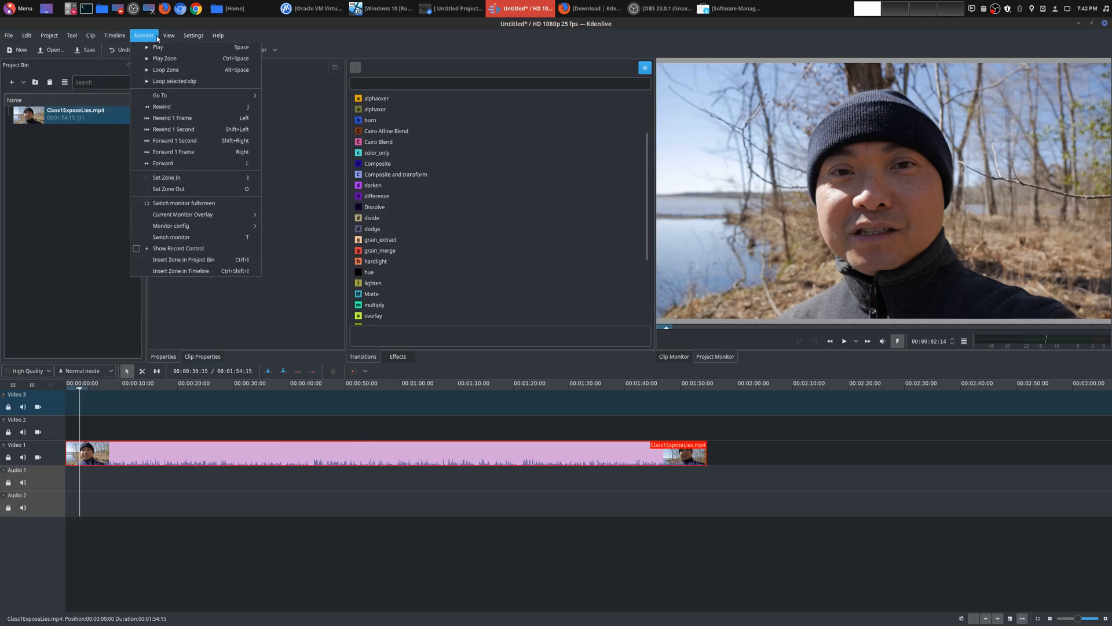
pyautogui.click(193, 34)
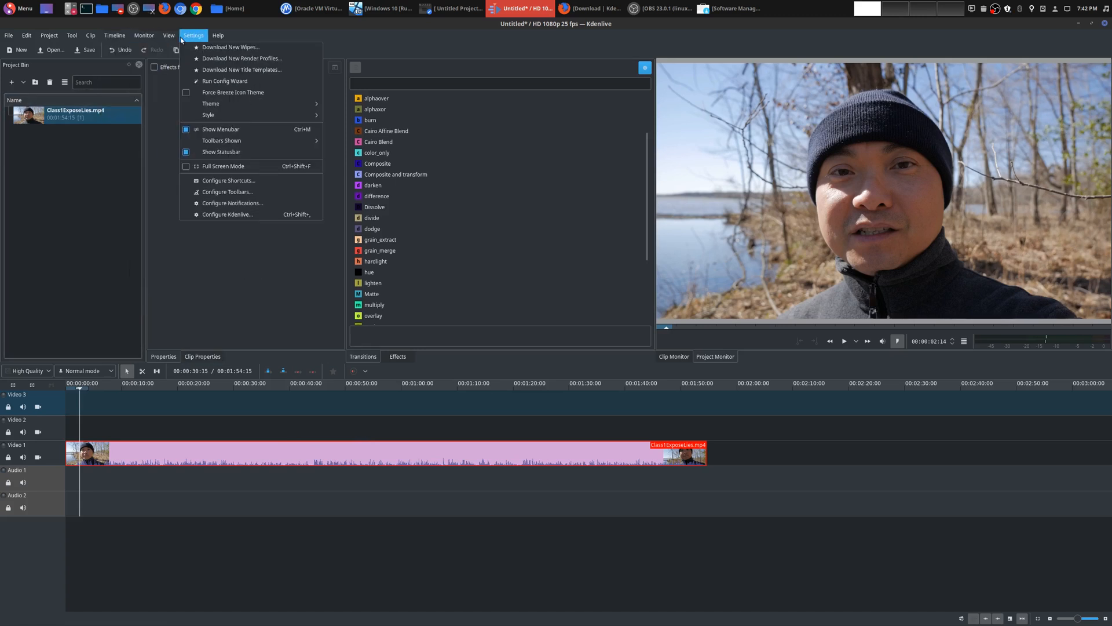
pyautogui.click(168, 34)
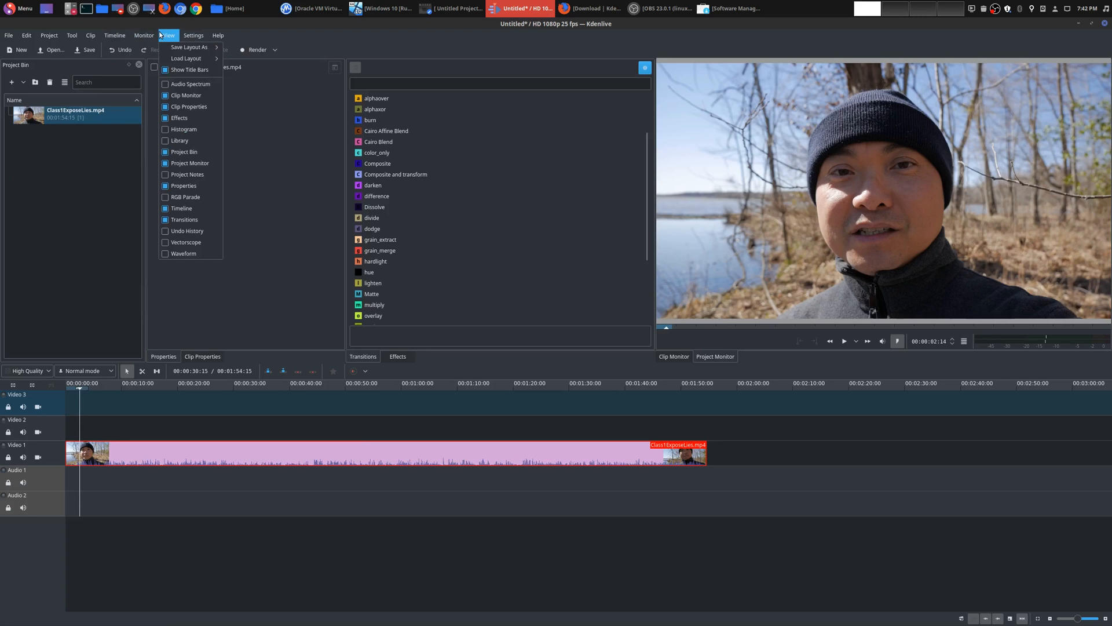
pyautogui.click(144, 34)
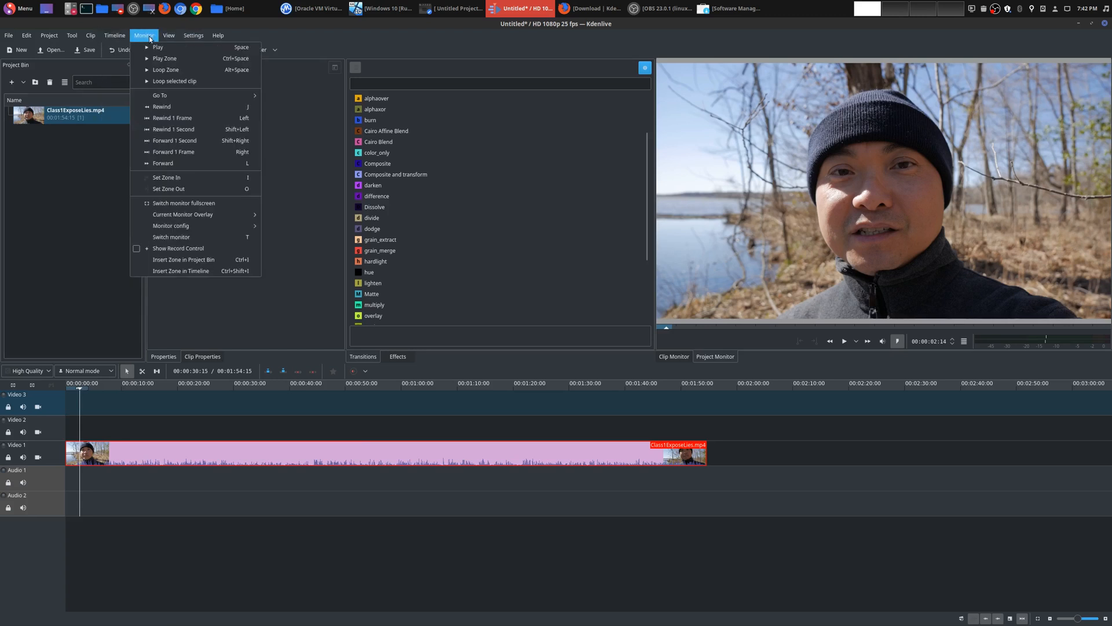
pyautogui.click(218, 35)
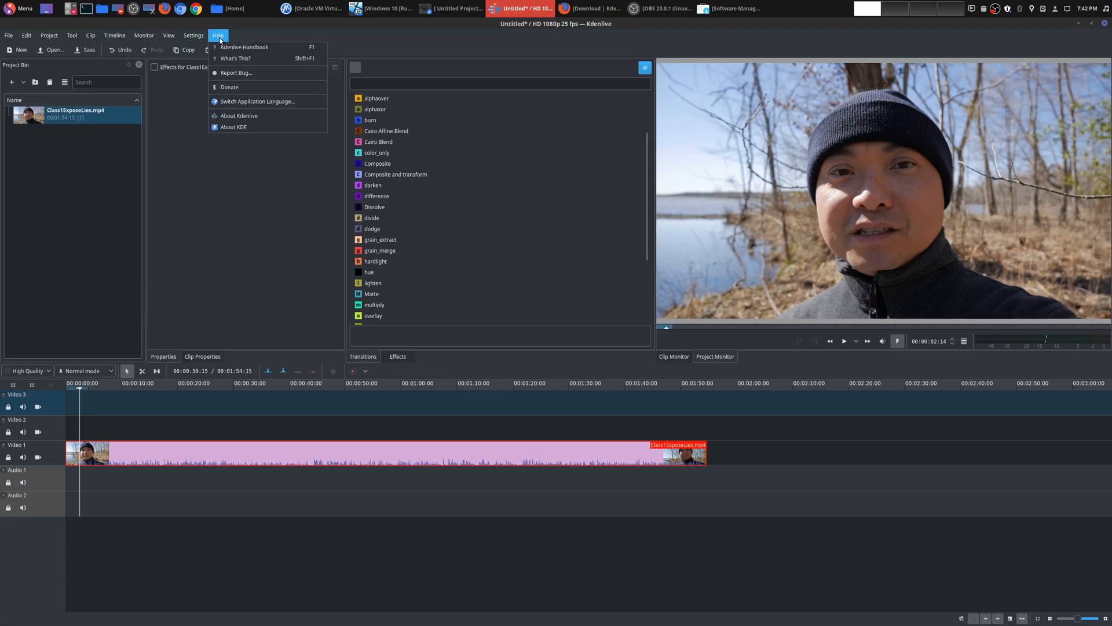
pyautogui.click(218, 34)
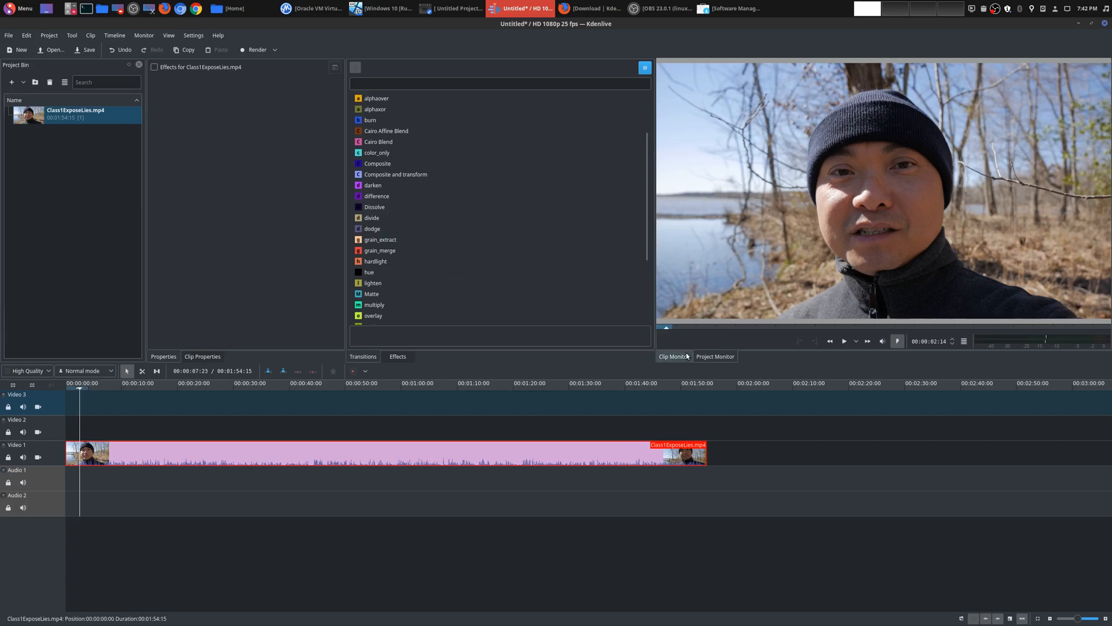
pyautogui.moveTo(686, 356)
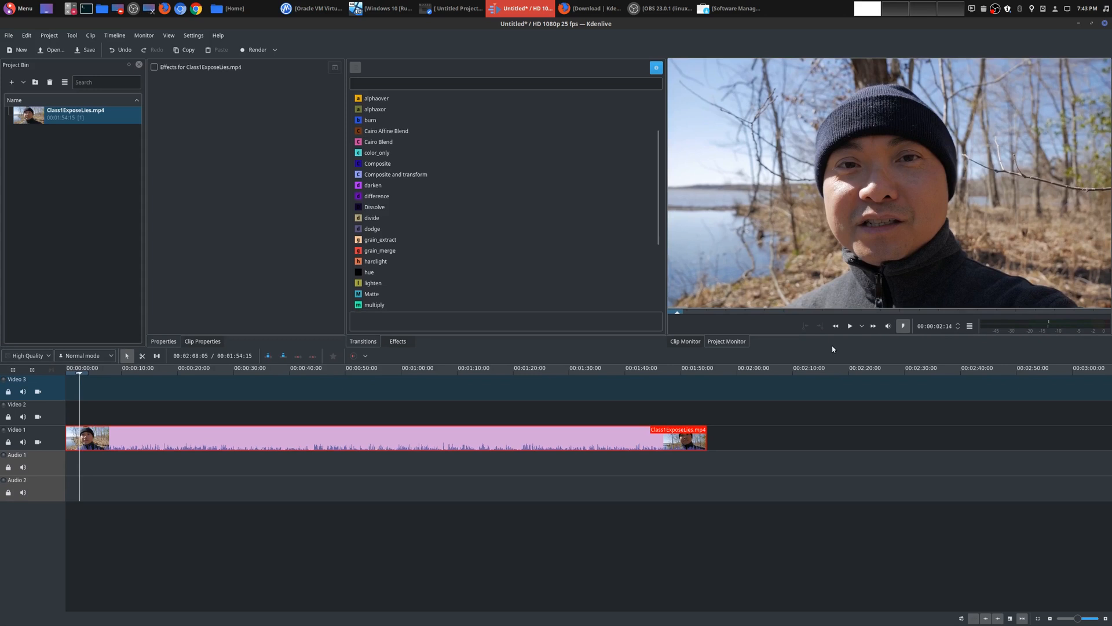
pyautogui.moveTo(850, 326)
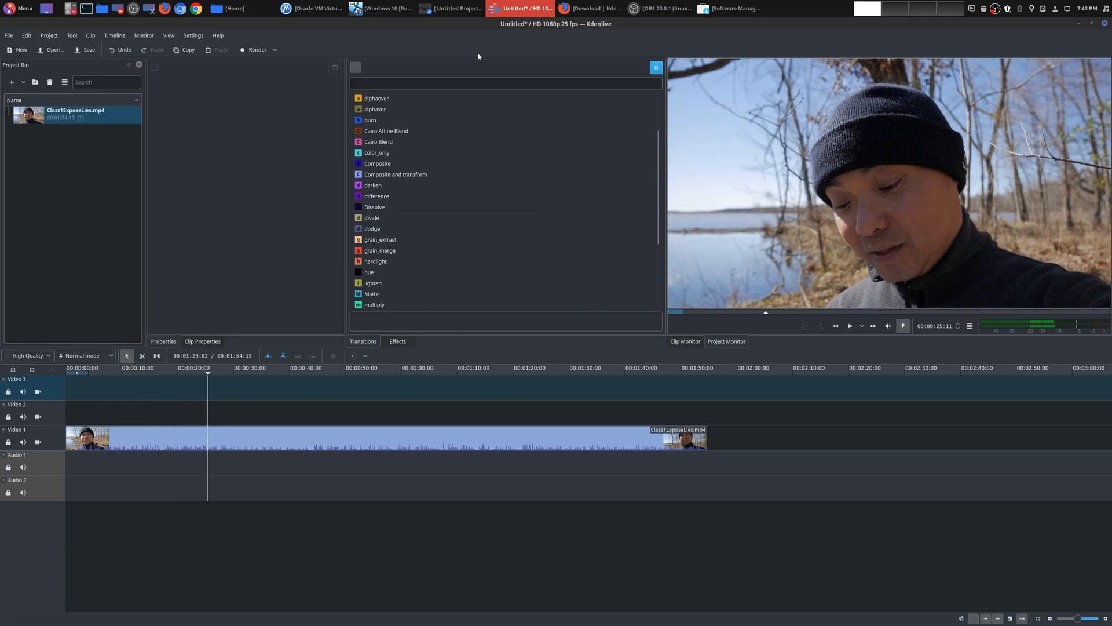
pyautogui.click(451, 8)
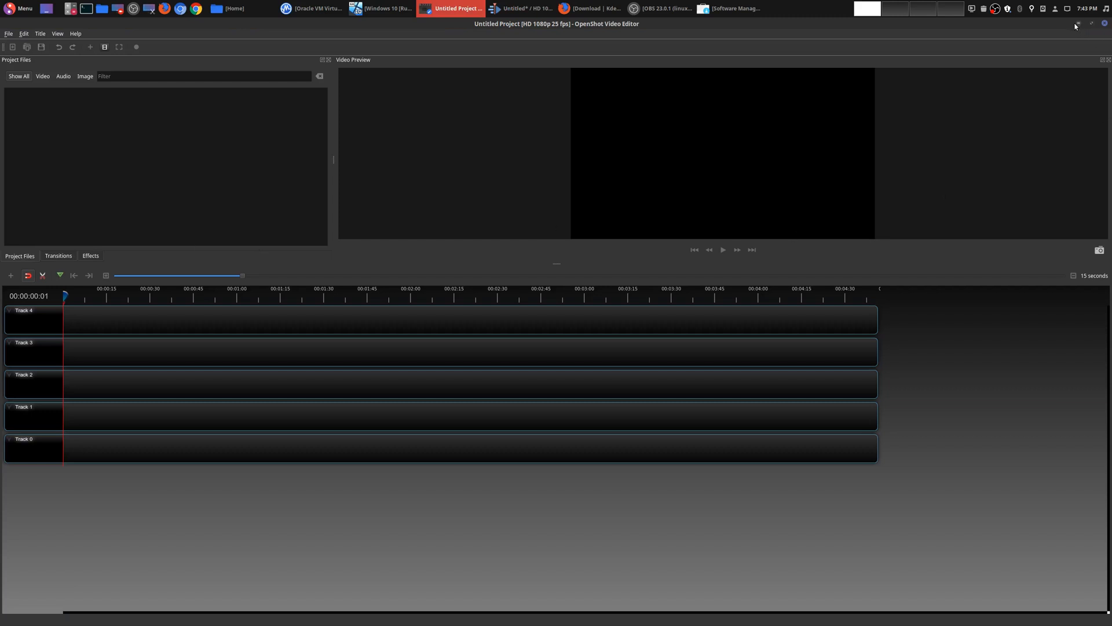
pyautogui.click(520, 8)
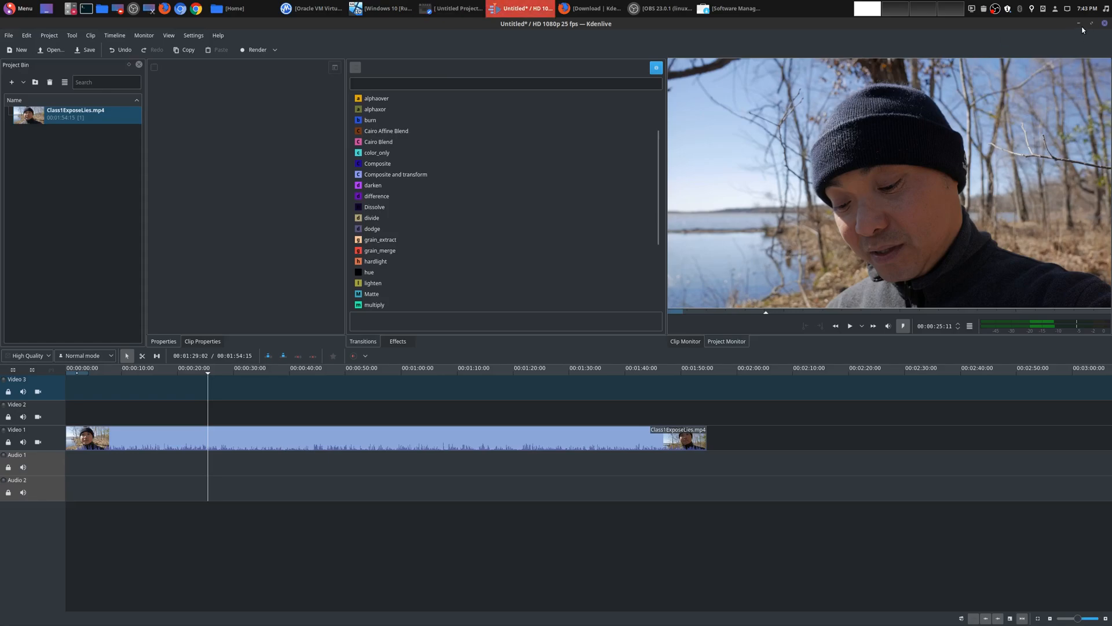